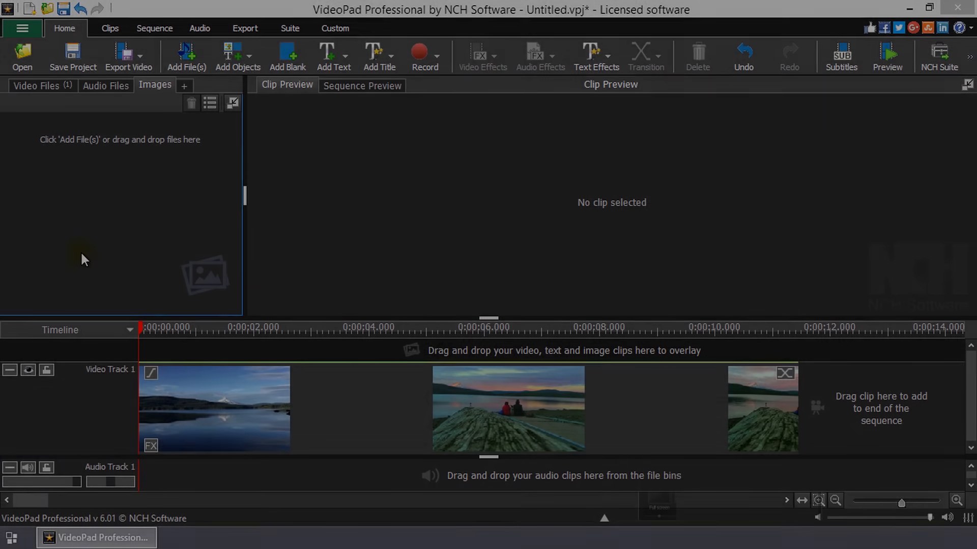
{"action": "mouse_move", "coordinate": [379, 56]}
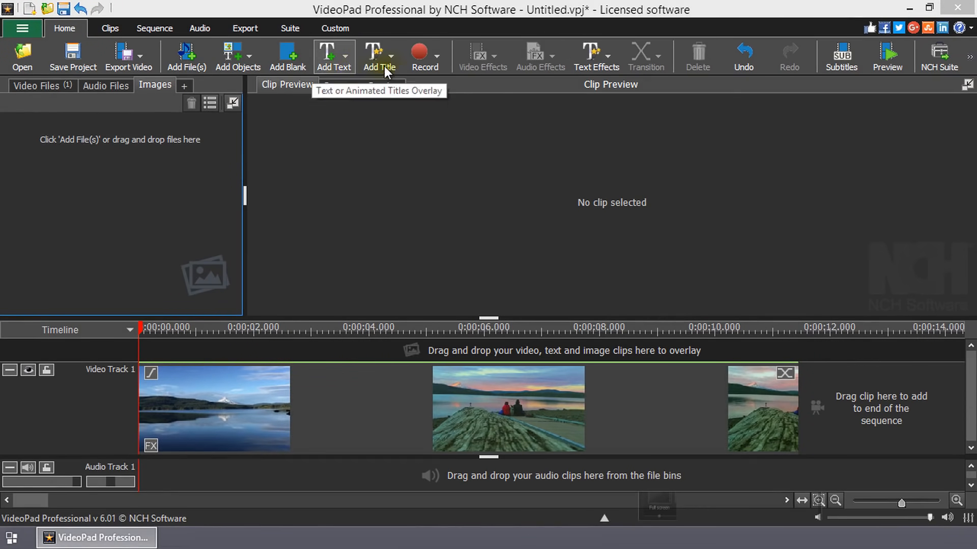
Try a simple text overlay reading LOVE MOVES, close it, and browse the Add Objects list
{"action": "left_click", "coordinate": [379, 56]}
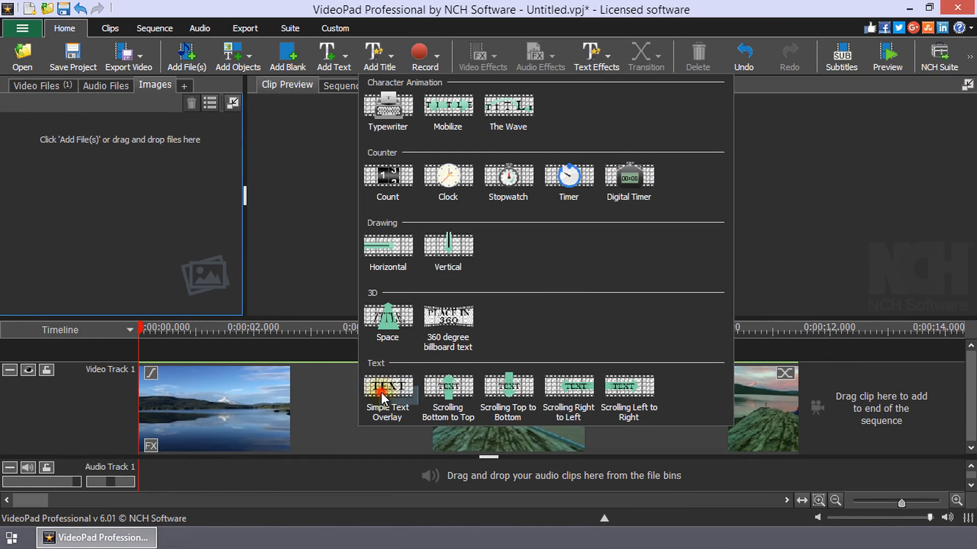
{"action": "left_click", "coordinate": [387, 388]}
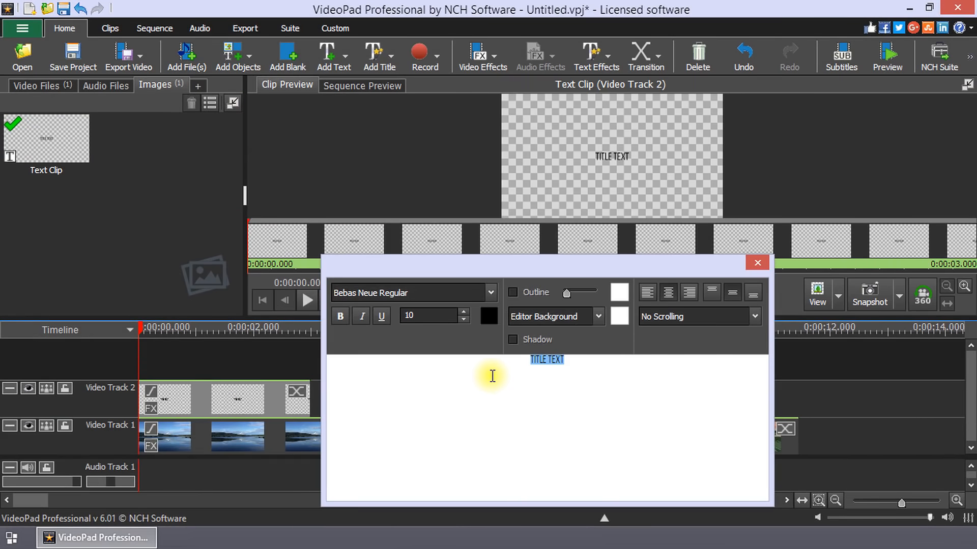
{"action": "type", "text": "LOVE MOVES"}
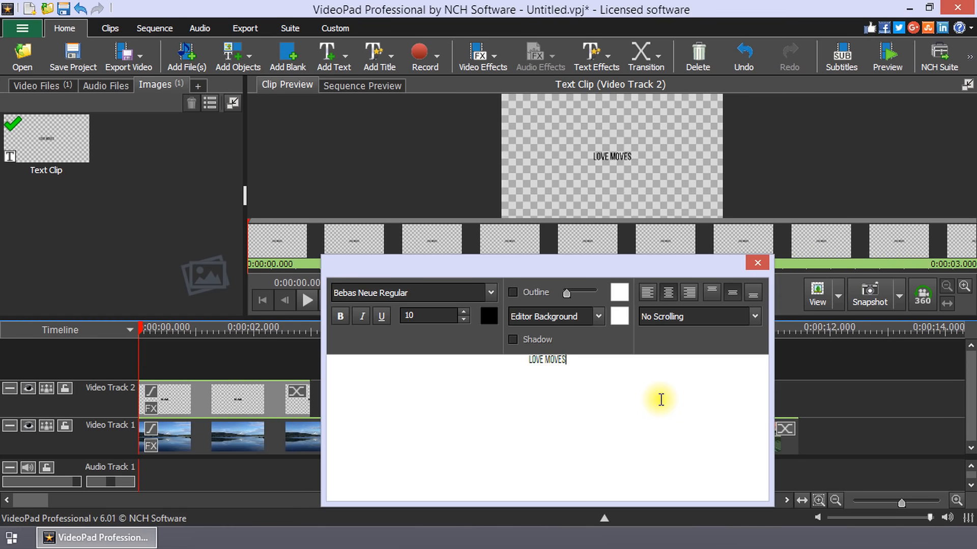
{"action": "mouse_move", "coordinate": [757, 262]}
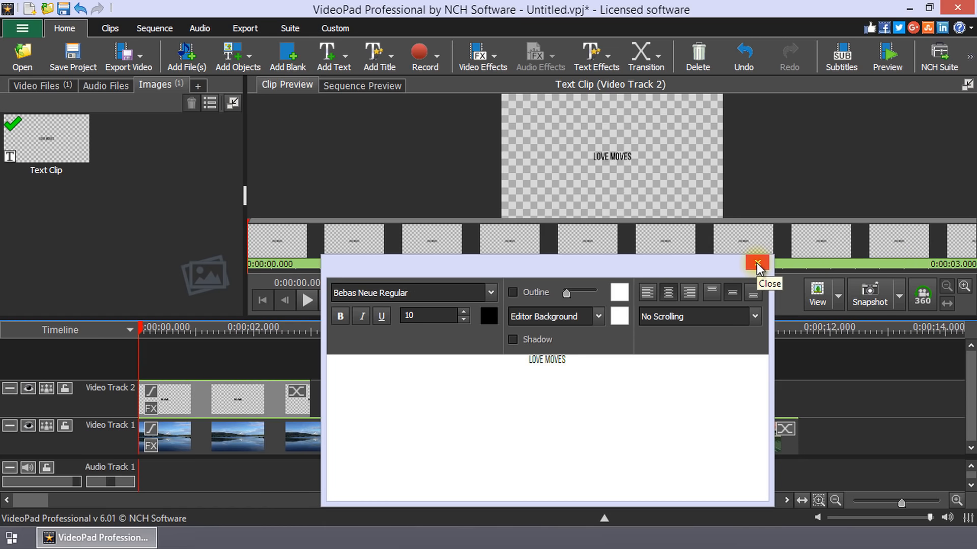
{"action": "left_click", "coordinate": [757, 263]}
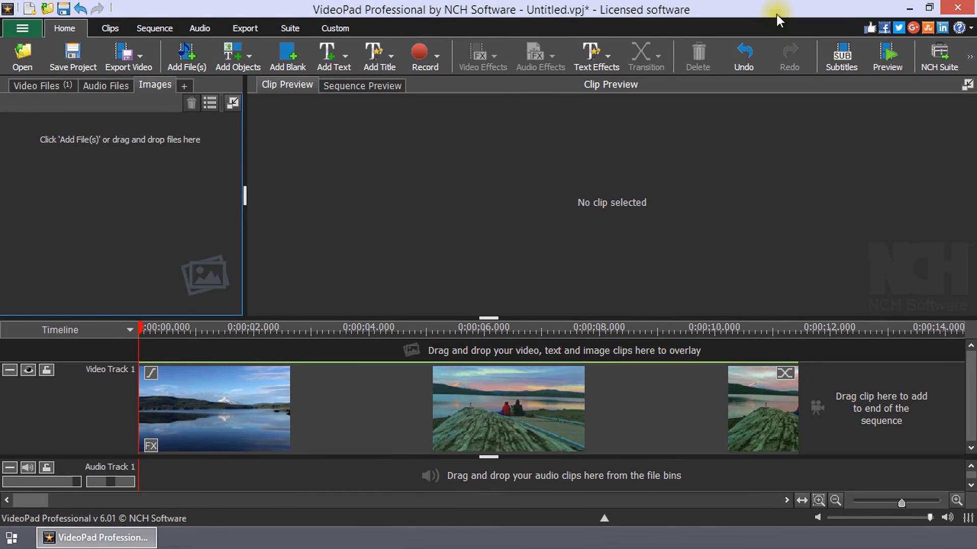
{"action": "mouse_move", "coordinate": [374, 56]}
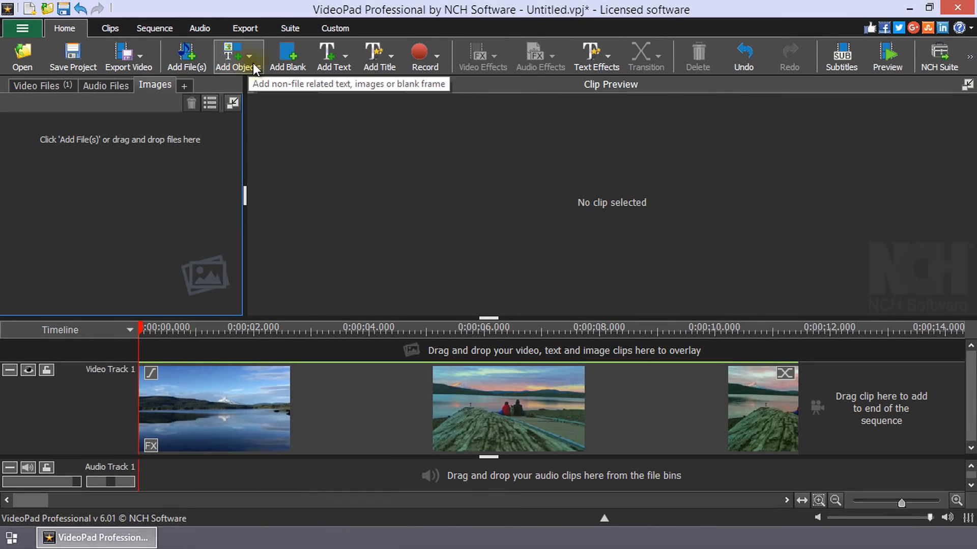
{"action": "left_click", "coordinate": [238, 56]}
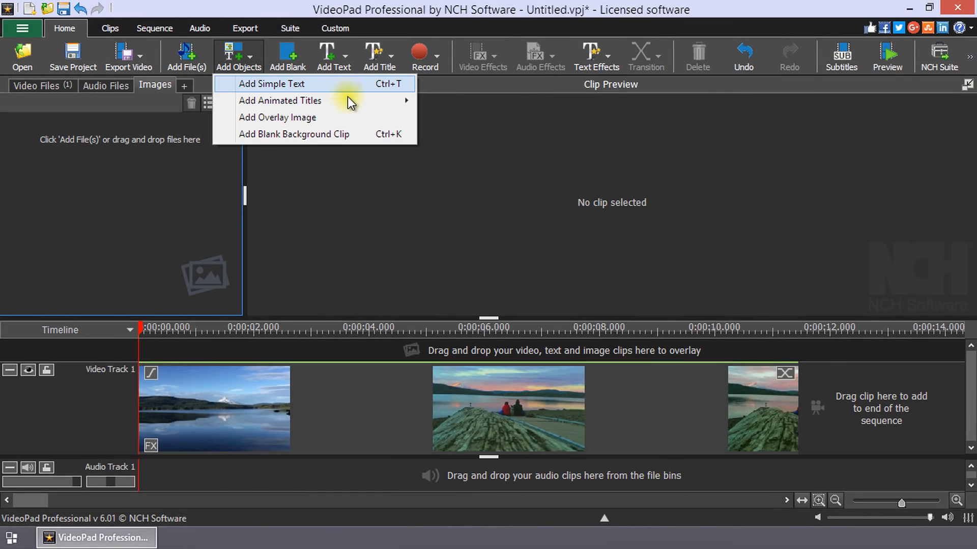
{"action": "mouse_move", "coordinate": [280, 100]}
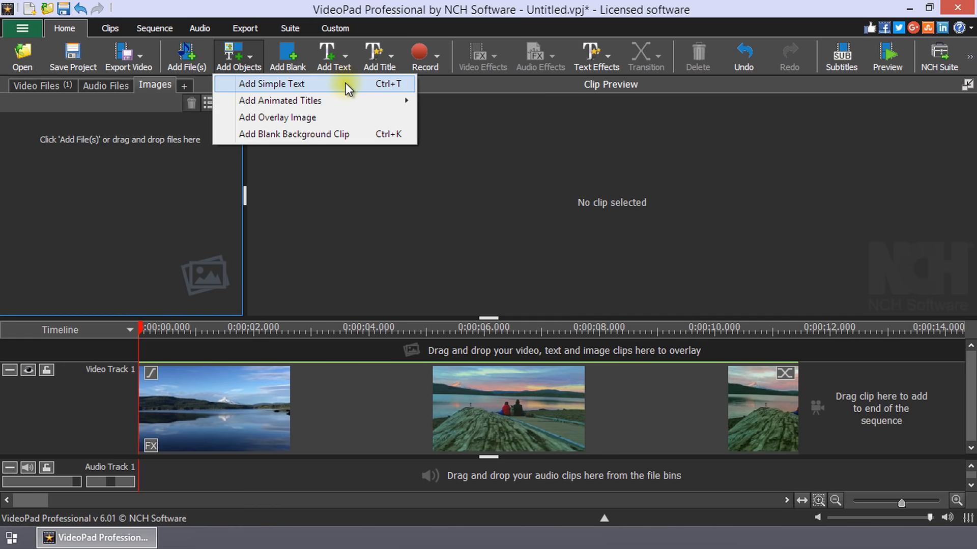
{"action": "mouse_move", "coordinate": [344, 101]}
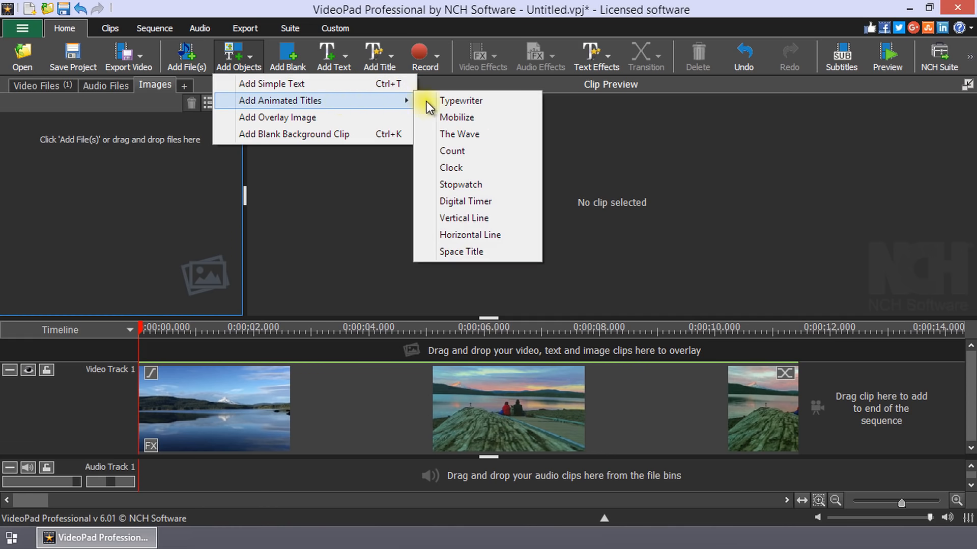
{"action": "mouse_move", "coordinate": [461, 101]}
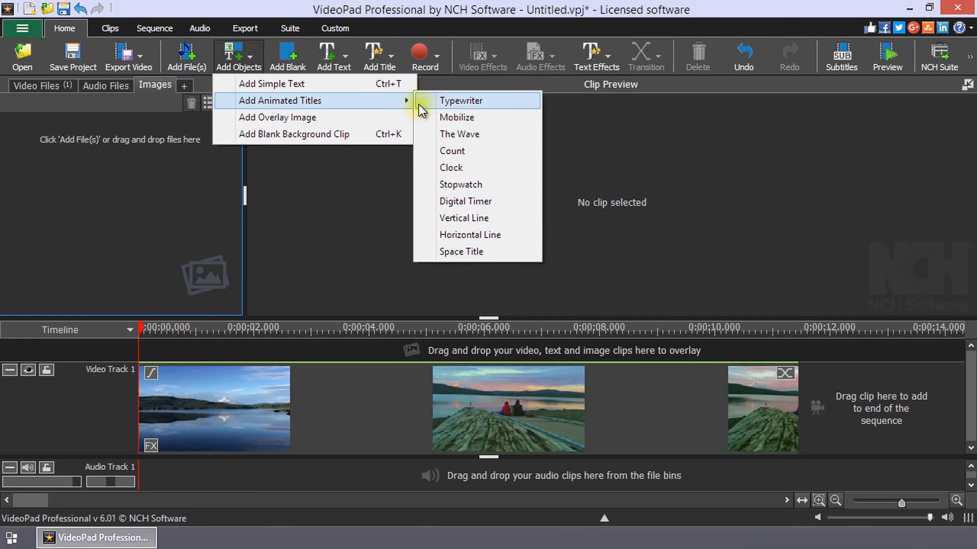
{"action": "mouse_move", "coordinate": [350, 108]}
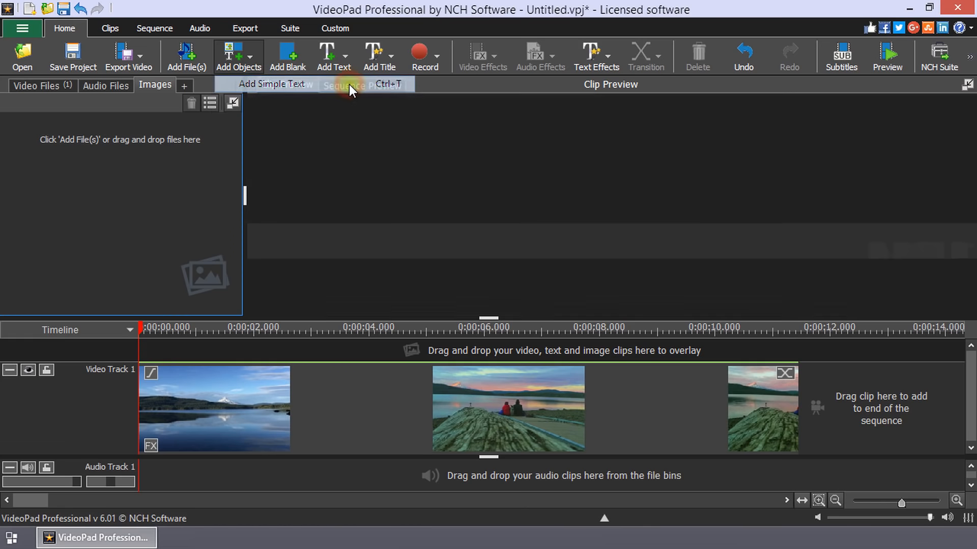
Add an empty simple text clip to Video Track 2 and bring up its text editor
{"action": "left_click", "coordinate": [271, 83]}
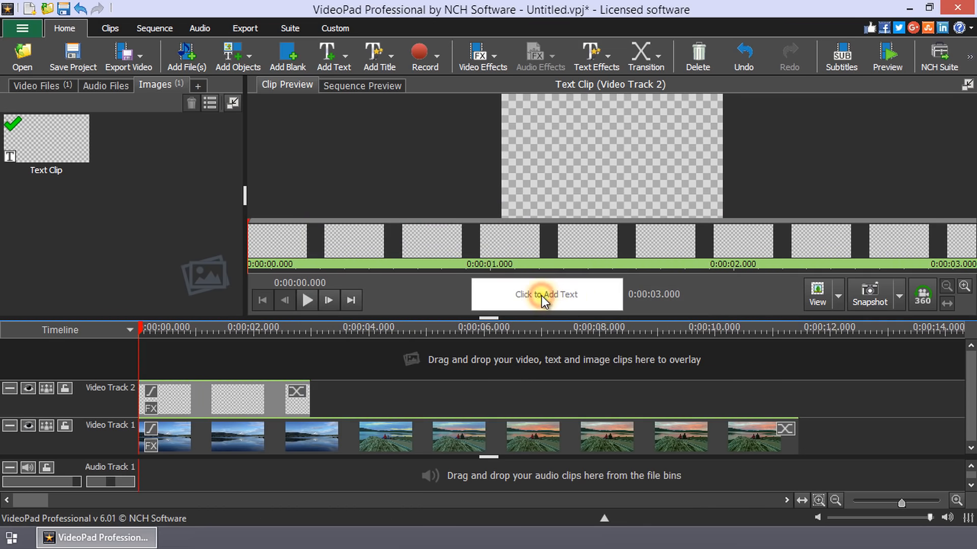
{"action": "left_click", "coordinate": [546, 294]}
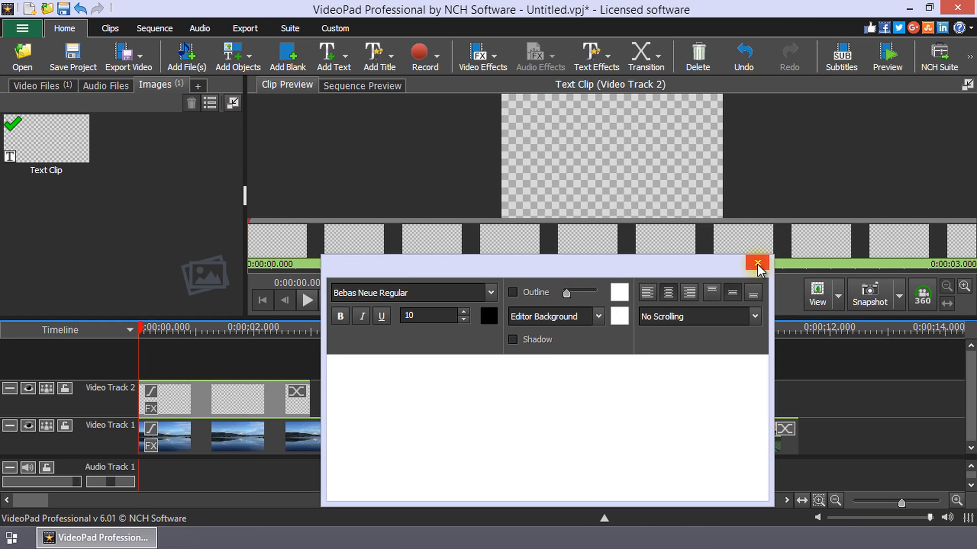
{"action": "mouse_move", "coordinate": [514, 275]}
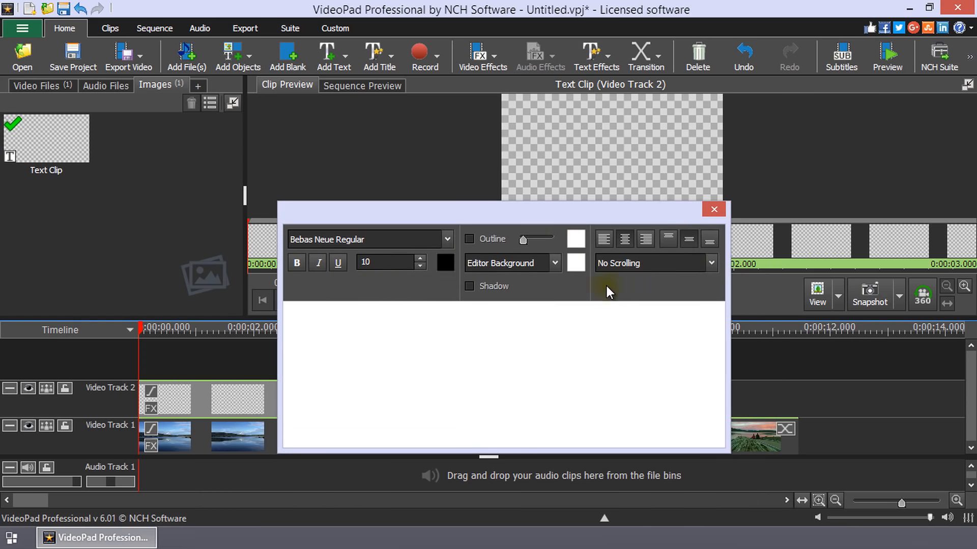
Keep the Bebas Neue Regular font and enter LOVE MOVES as the clip's text
{"action": "left_click", "coordinate": [441, 239]}
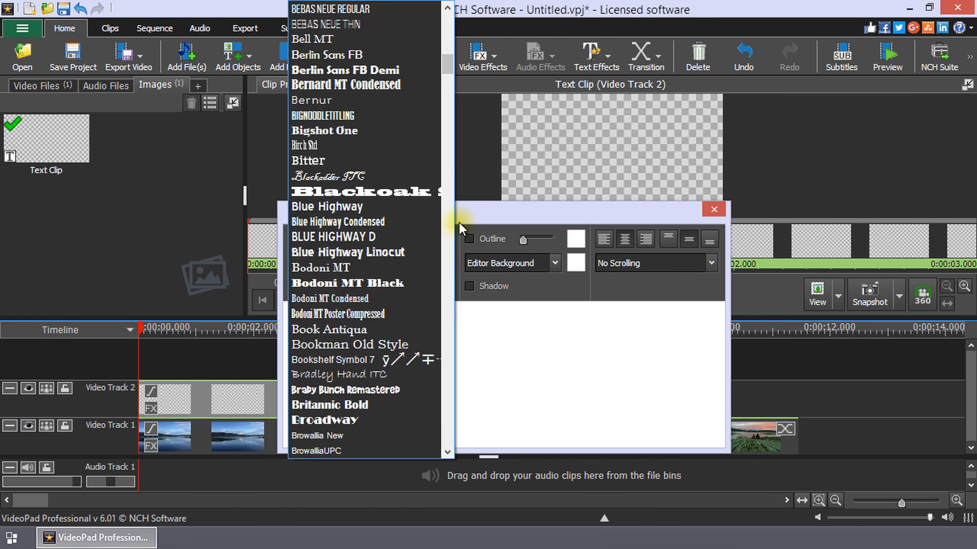
{"action": "left_click", "coordinate": [331, 9]}
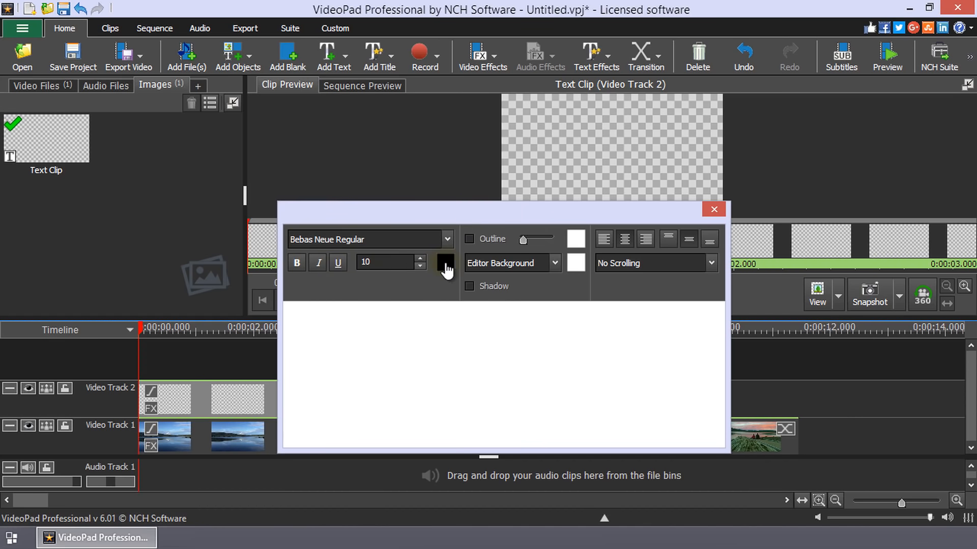
{"action": "left_click", "coordinate": [297, 262]}
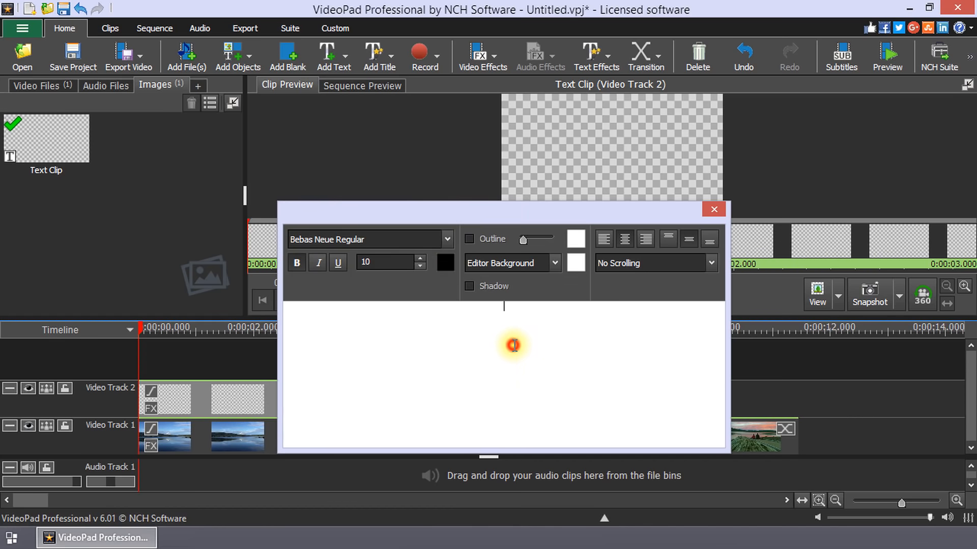
{"action": "left_click", "coordinate": [513, 344]}
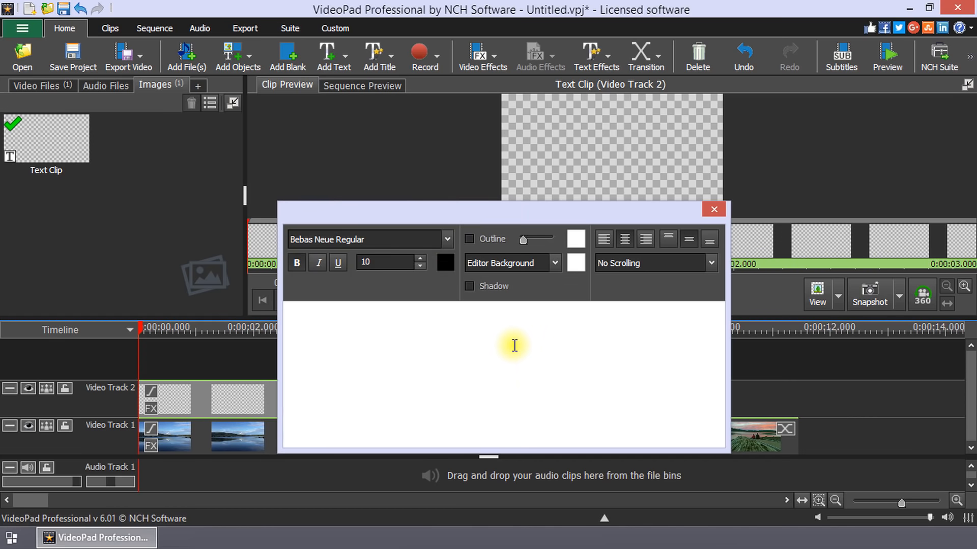
{"action": "type", "text": "LOVE MOVES"}
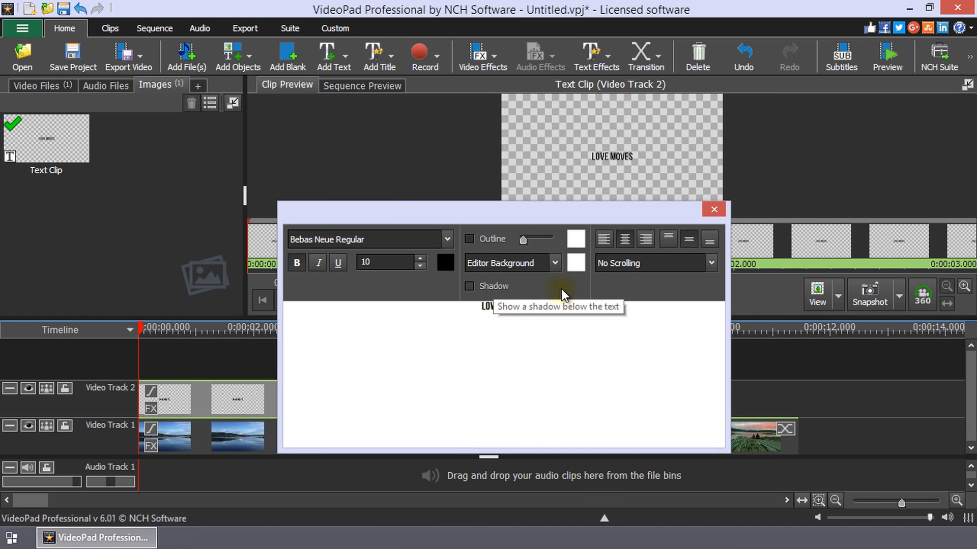
Set the text editor's background colour to black behind the white LOVE MOVES title
{"action": "left_click", "coordinate": [555, 263]}
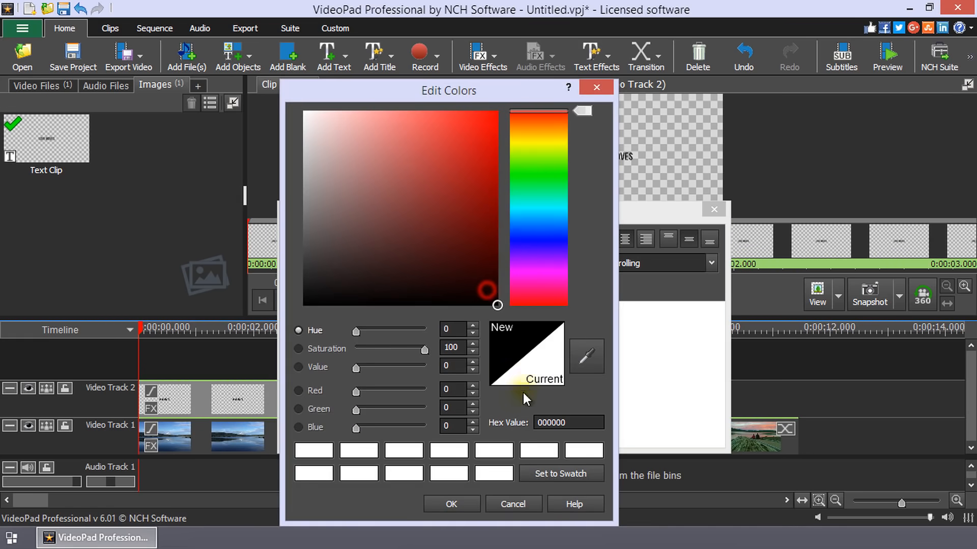
{"action": "left_click", "coordinate": [513, 504]}
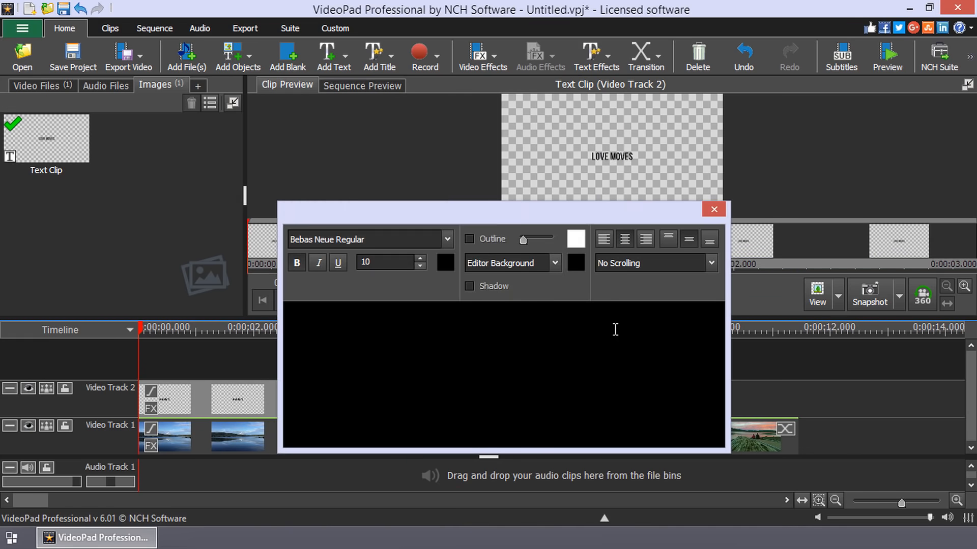
{"action": "left_click", "coordinate": [444, 262]}
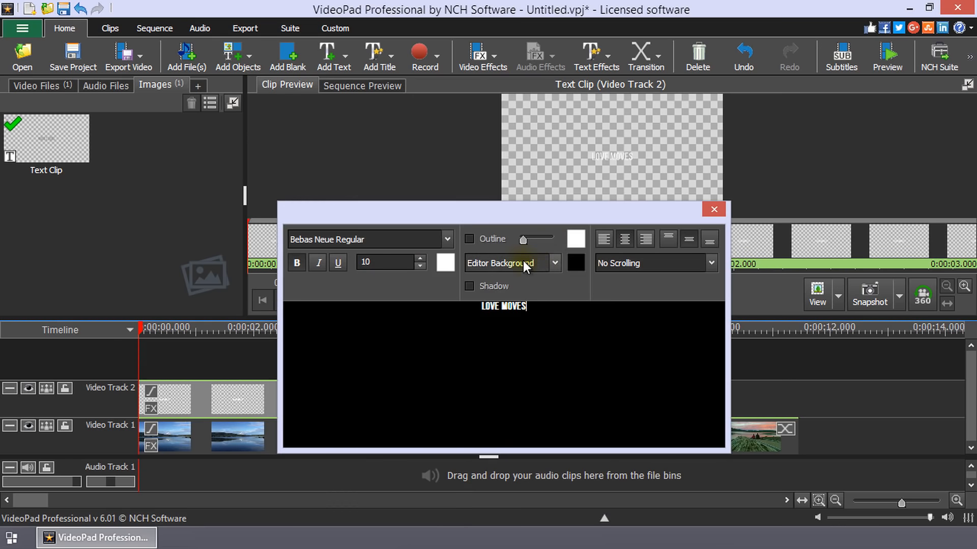
{"action": "mouse_move", "coordinate": [574, 263]}
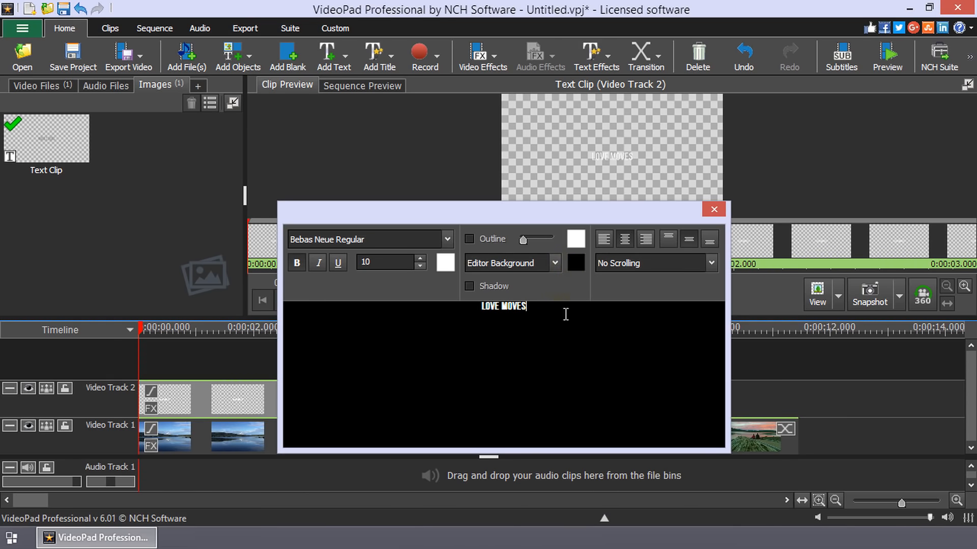
{"action": "left_click", "coordinate": [511, 262]}
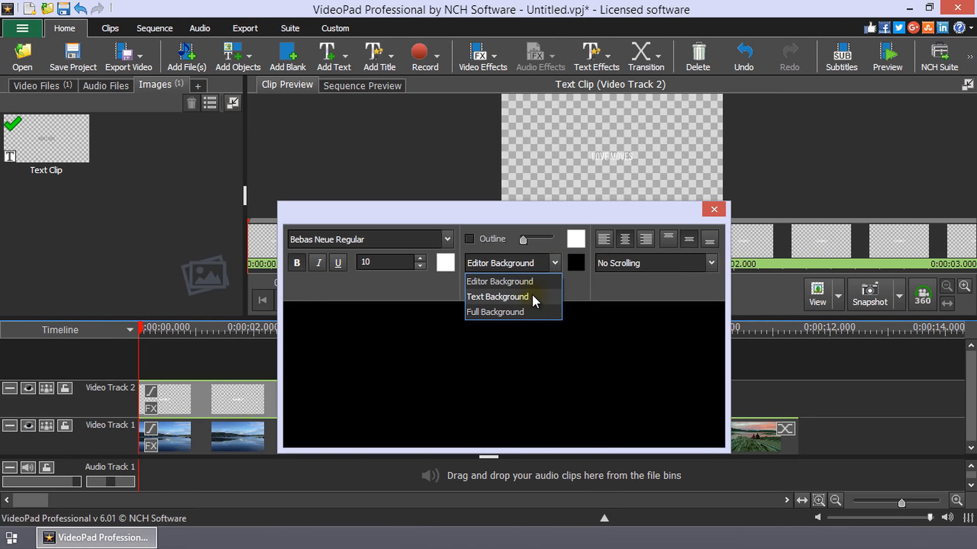
{"action": "left_click", "coordinate": [496, 297]}
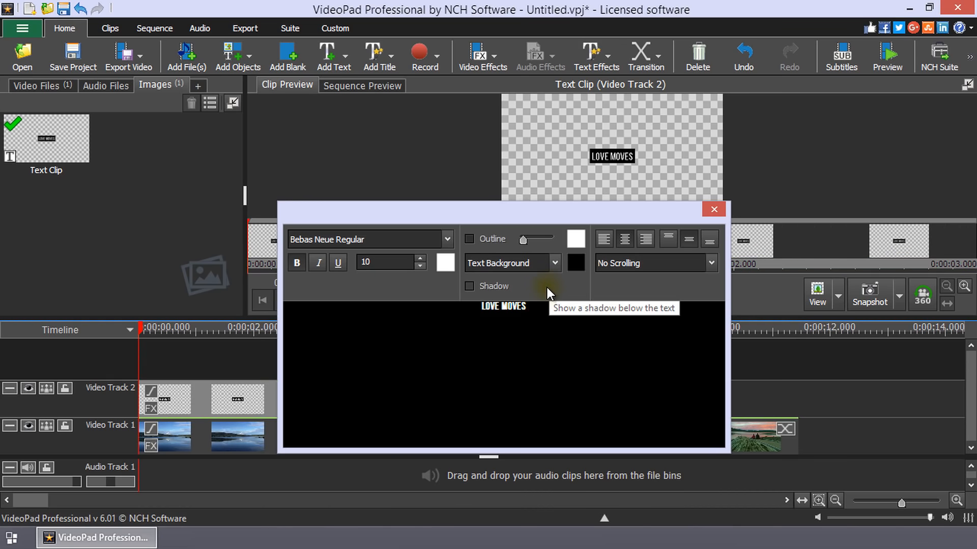
{"action": "left_click", "coordinate": [554, 263]}
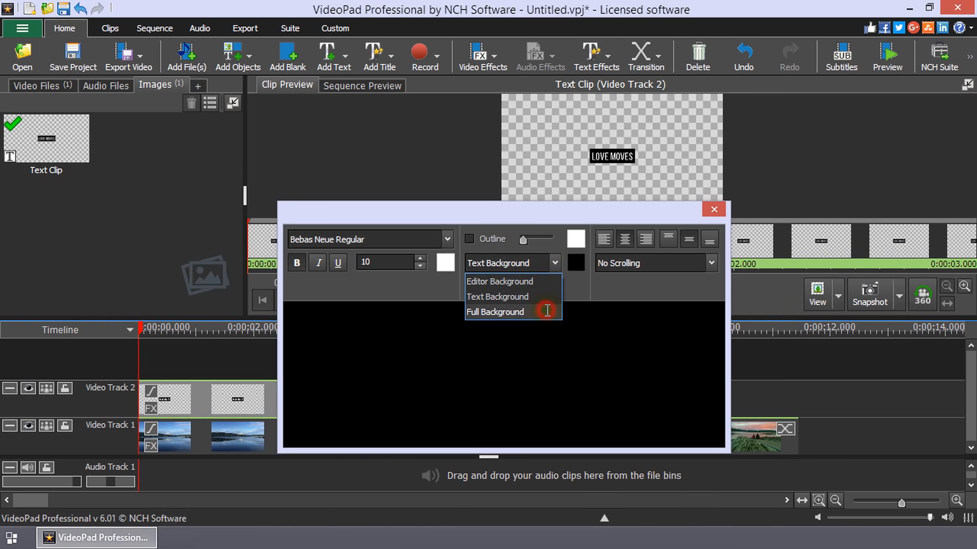
{"action": "left_click", "coordinate": [494, 312]}
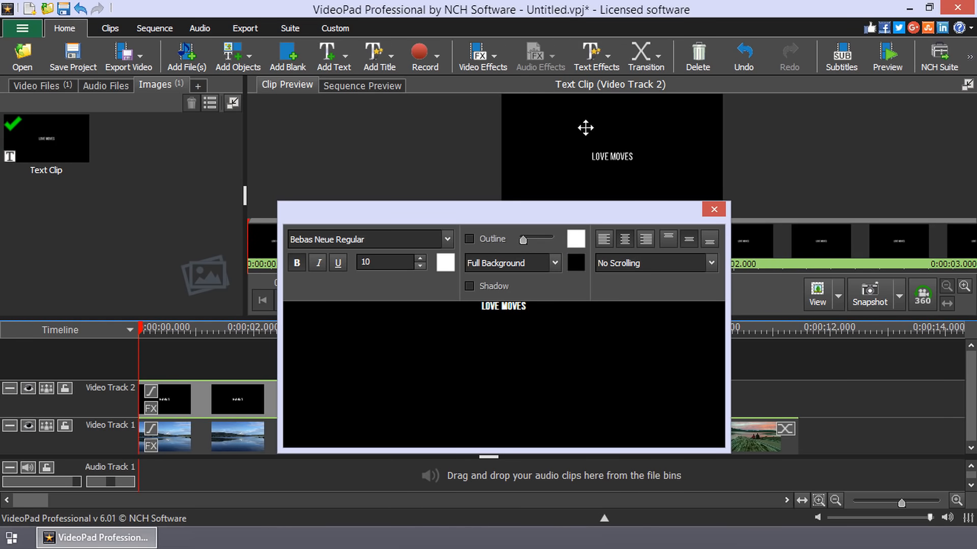
{"action": "left_click", "coordinate": [511, 263]}
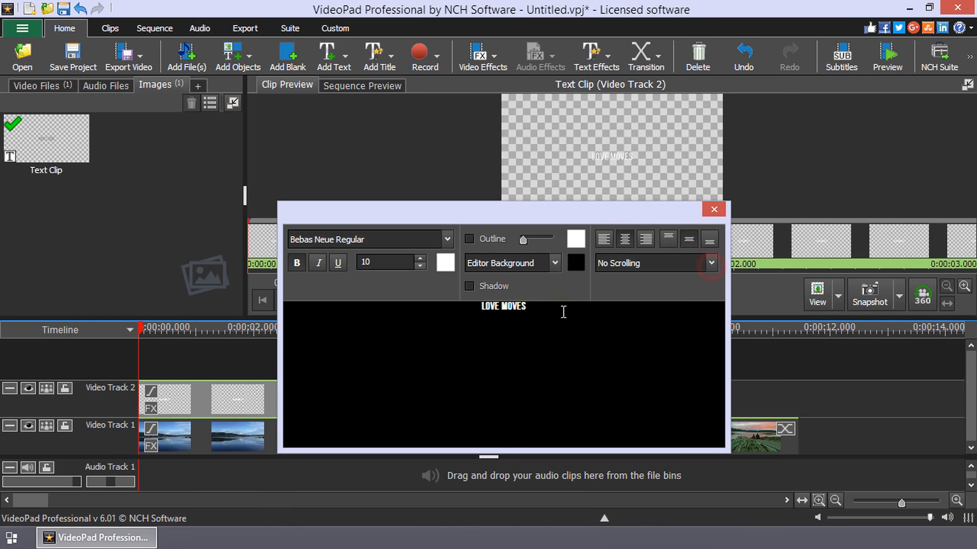
Colour the word LOVE red, revert it to white, and start renaming the text clip
{"action": "double_click", "coordinate": [491, 306]}
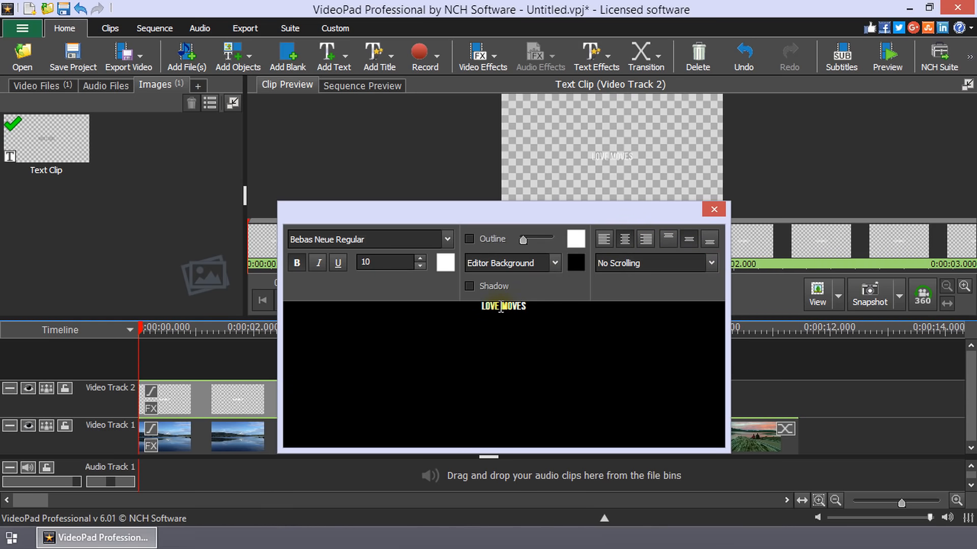
{"action": "double_click", "coordinate": [487, 306]}
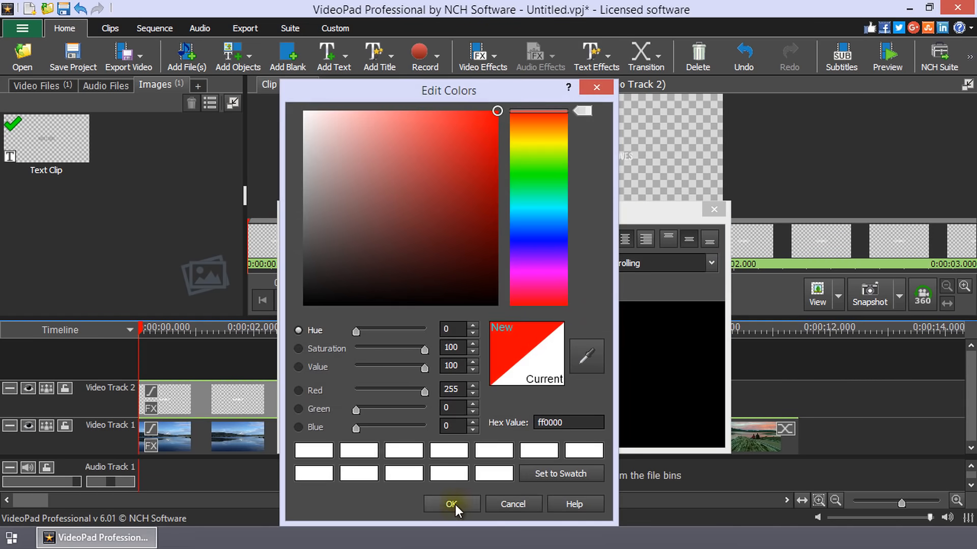
{"action": "left_click", "coordinate": [450, 504]}
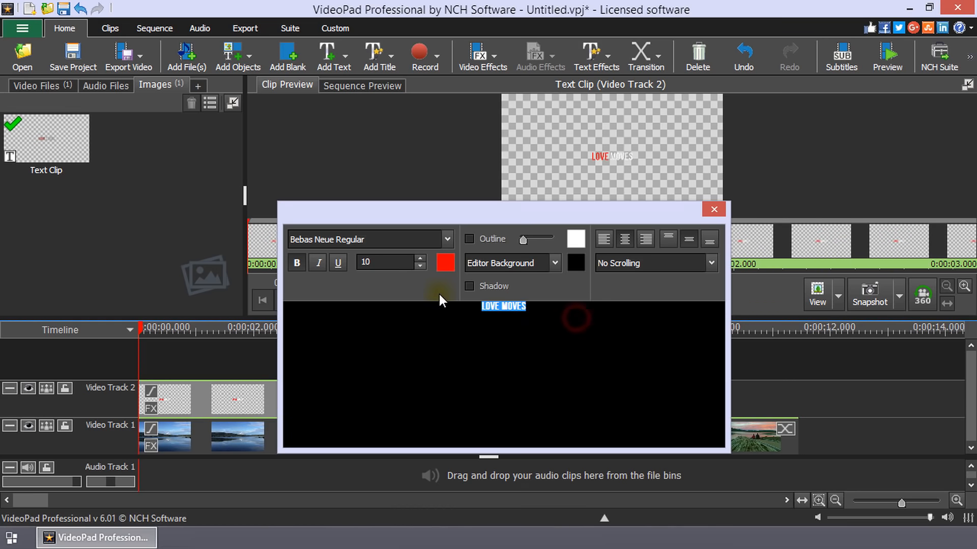
{"action": "mouse_move", "coordinate": [444, 263]}
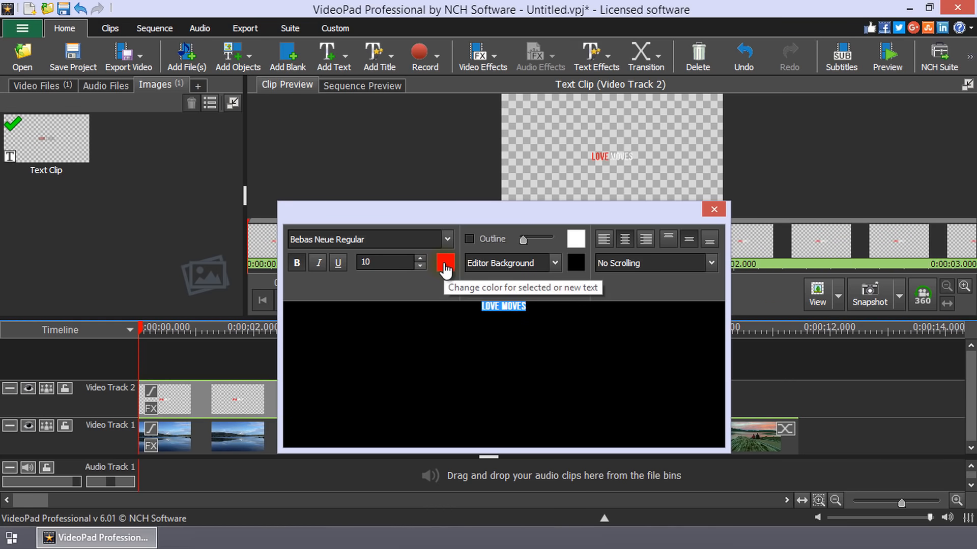
{"action": "left_click", "coordinate": [444, 262]}
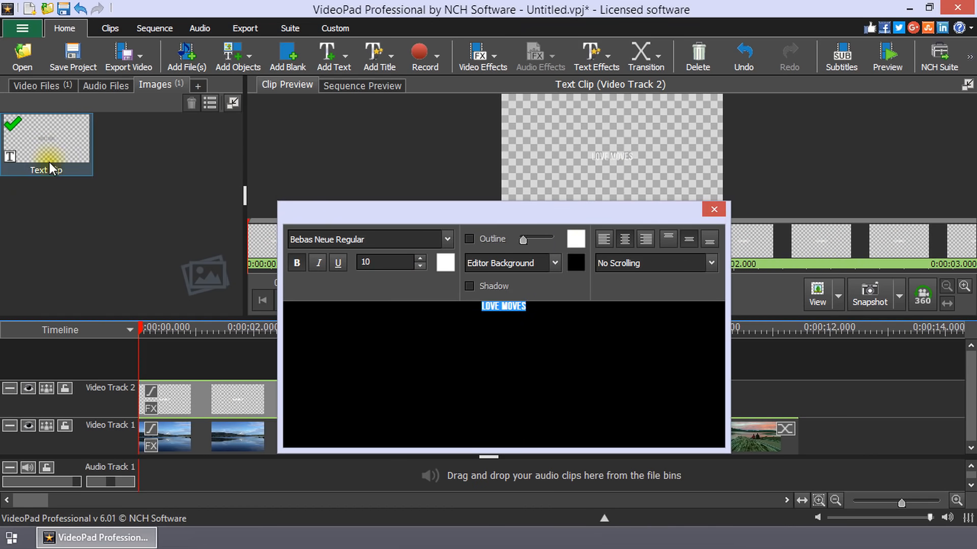
{"action": "left_click", "coordinate": [713, 209]}
{"action": "type", "text": "love"}
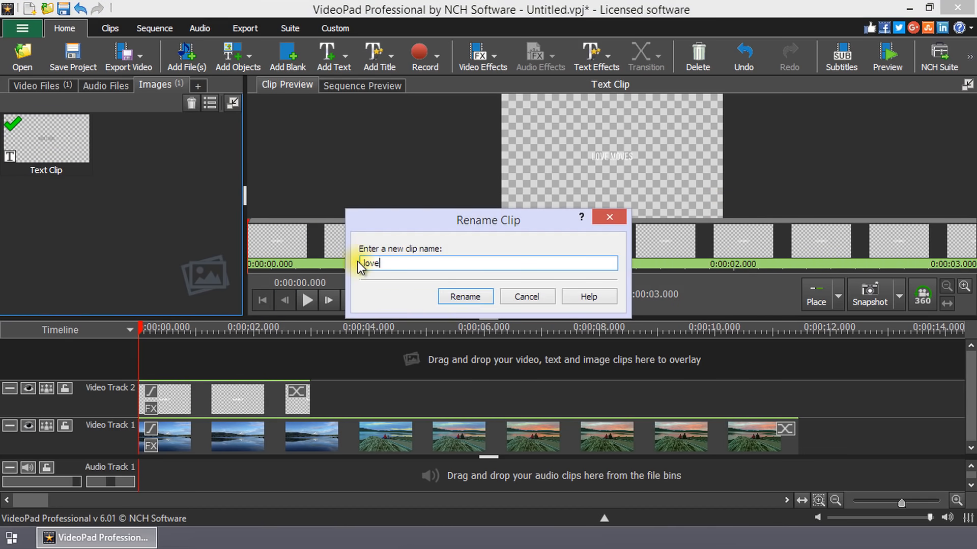
{"action": "left_click", "coordinate": [464, 296]}
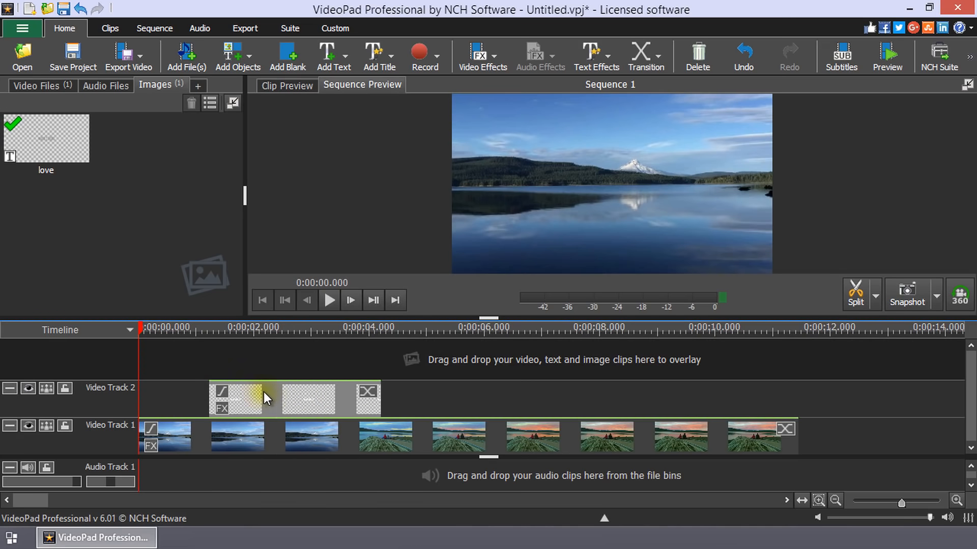
Move the love title clip later along Video Track 2
{"action": "left_click_drag", "start_coordinate": [261, 398], "coordinate": [296, 405]}
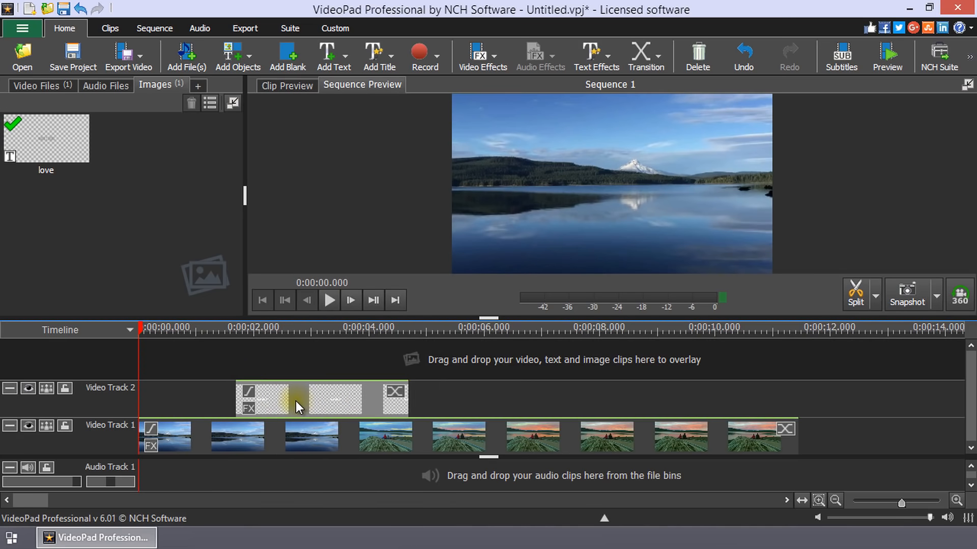
{"action": "mouse_move", "coordinate": [386, 408]}
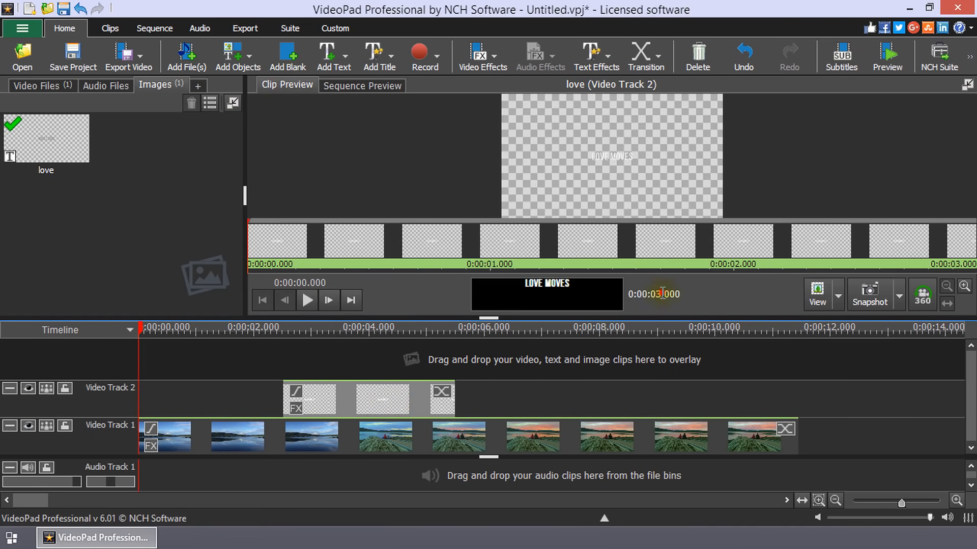
Adjust the title clip's duration, then undo the edits so the text clip is removed
{"action": "left_click", "coordinate": [659, 294]}
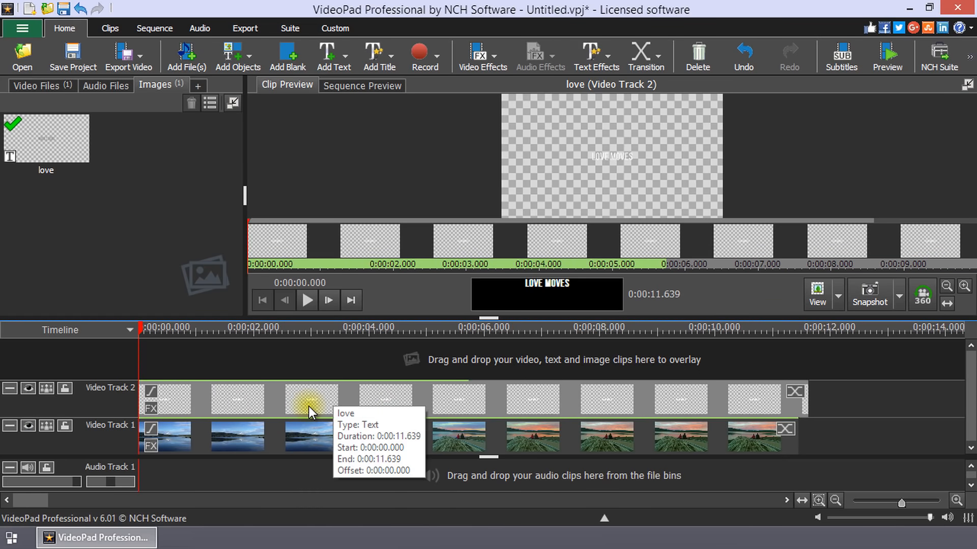
{"action": "left_click", "coordinate": [361, 86]}
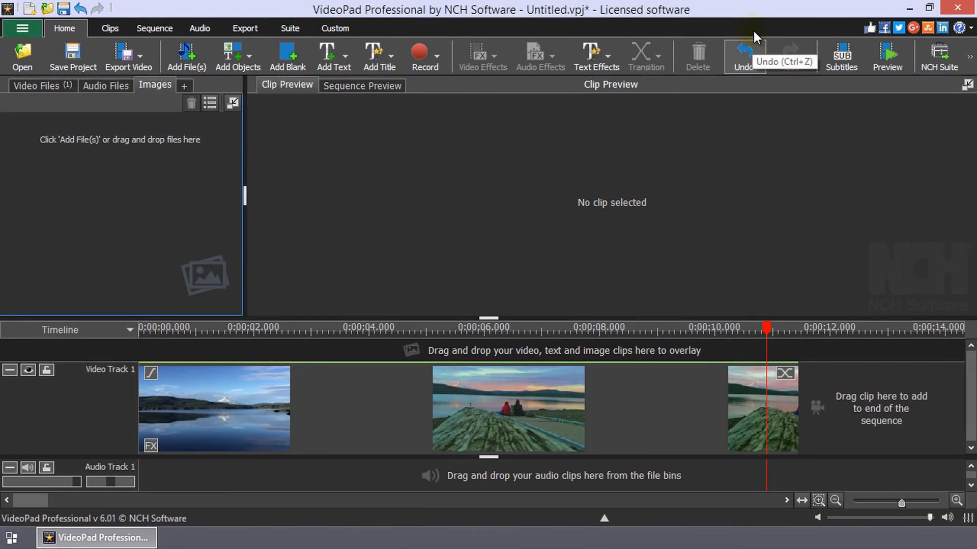
{"action": "mouse_move", "coordinate": [782, 12]}
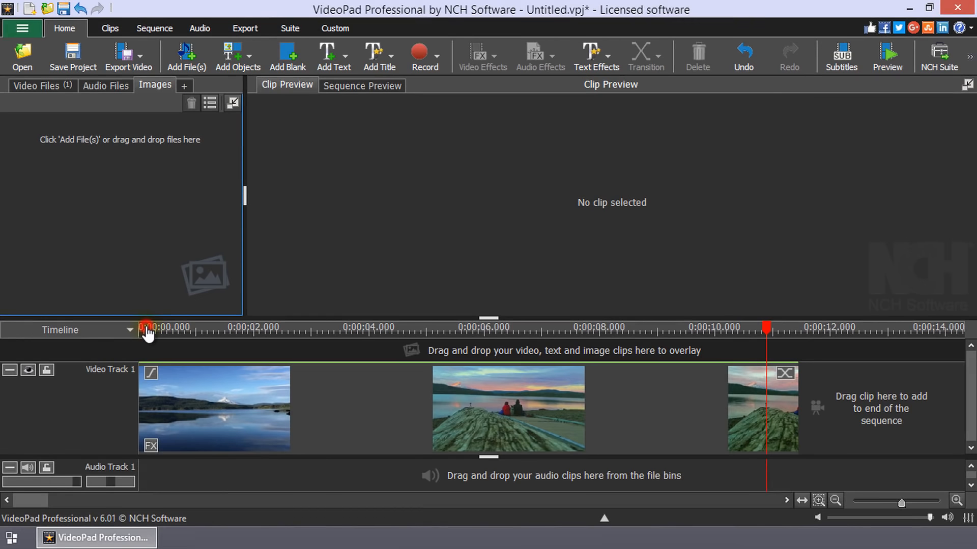
Add a Mobilize character-animation title at the start of Video Track 2
{"action": "left_click", "coordinate": [396, 59]}
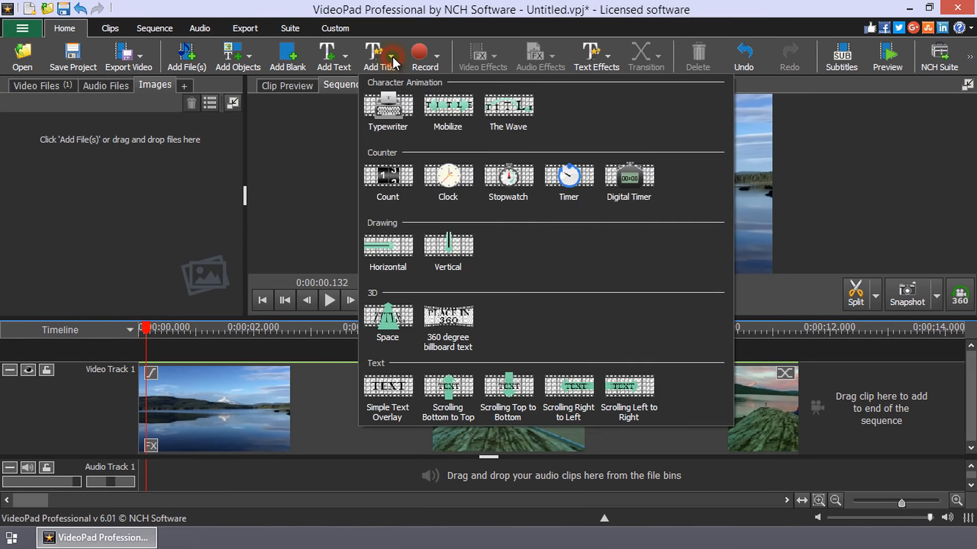
{"action": "mouse_move", "coordinate": [447, 106]}
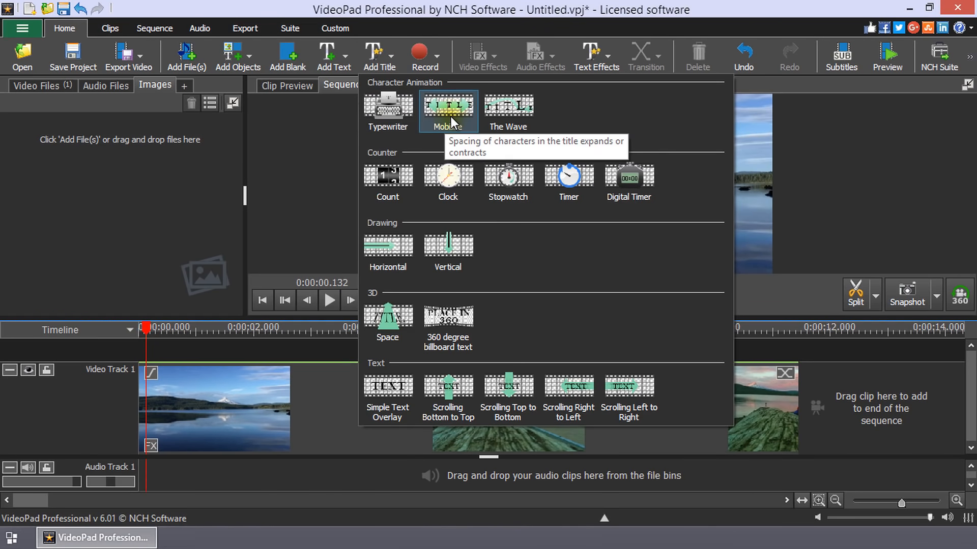
{"action": "left_click", "coordinate": [447, 105]}
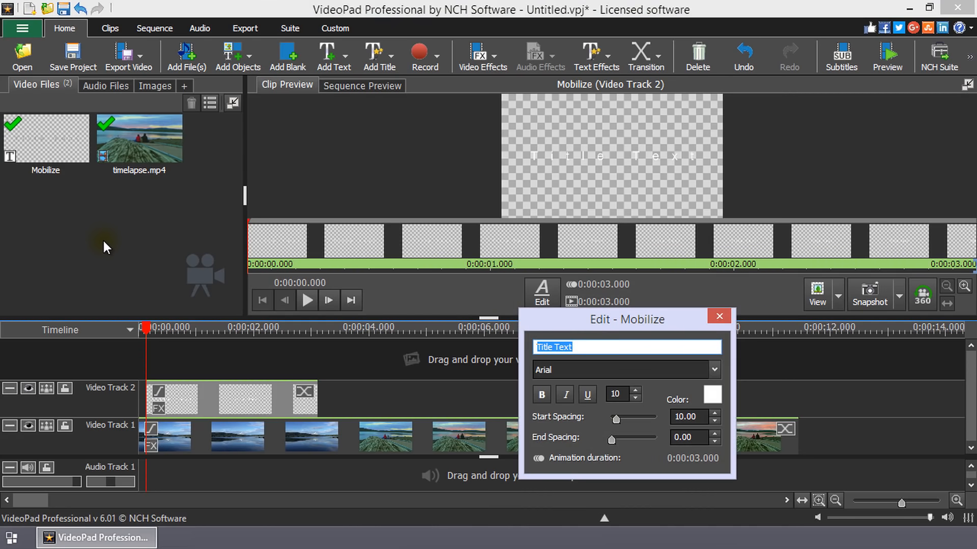
Move the Mobilize title settings window aside and close it
{"action": "left_click_drag", "start_coordinate": [627, 320], "coordinate": [448, 278]}
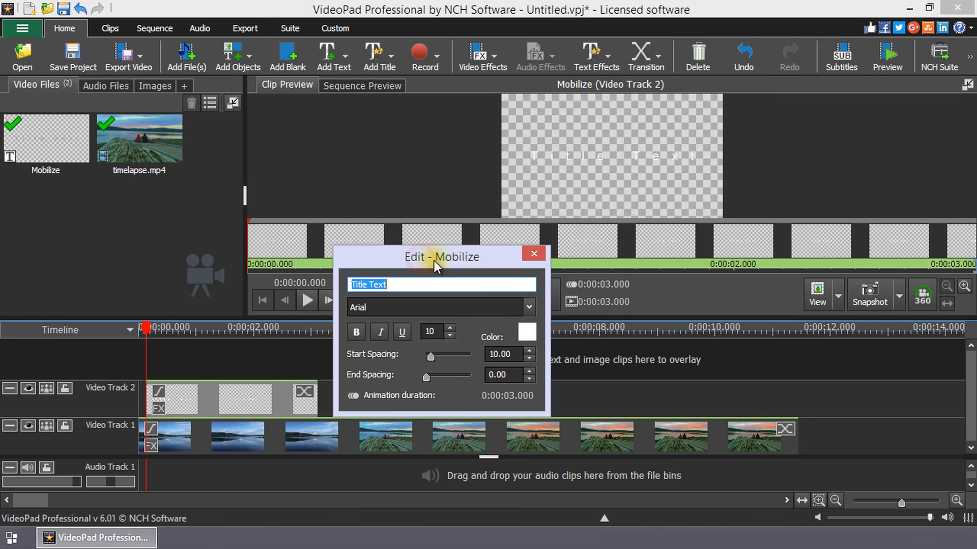
{"action": "left_click_drag", "start_coordinate": [440, 256], "coordinate": [487, 222]}
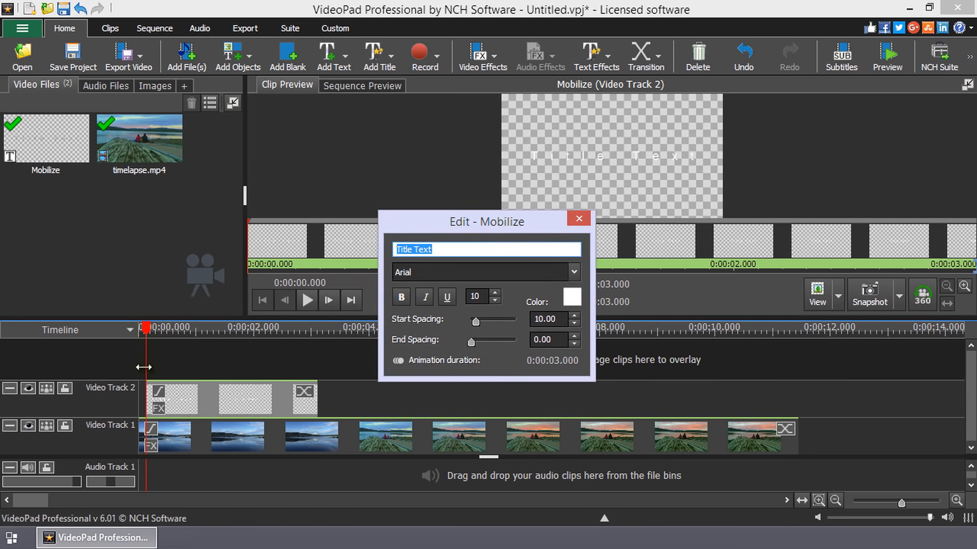
{"action": "left_click", "coordinate": [579, 218]}
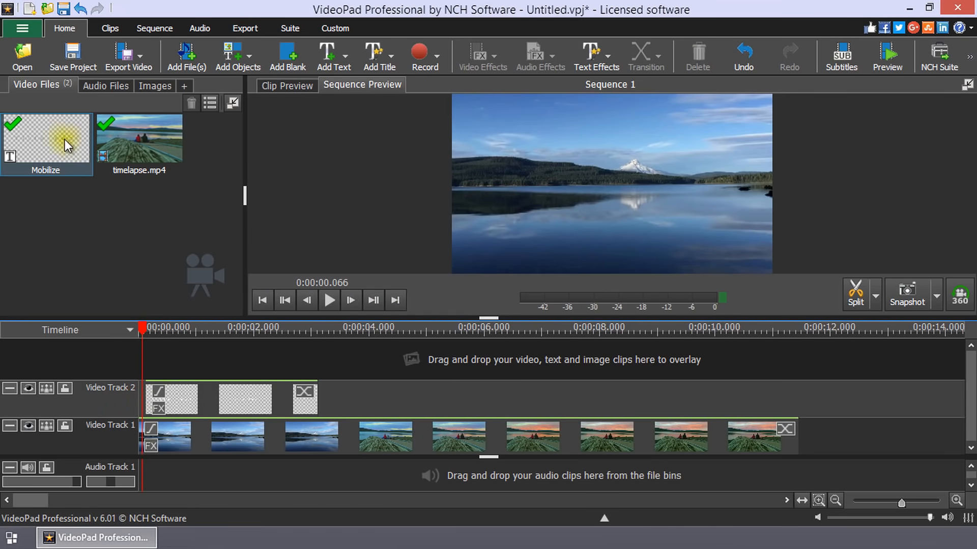
Rename the Mobilize clip in the bin to love and reopen its text settings
{"action": "left_click", "coordinate": [92, 259]}
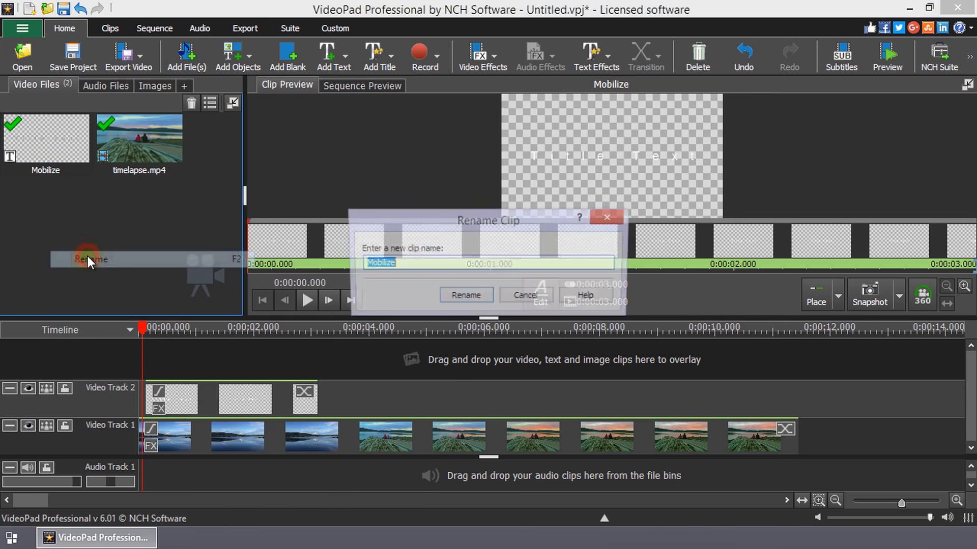
{"action": "left_click", "coordinate": [465, 294]}
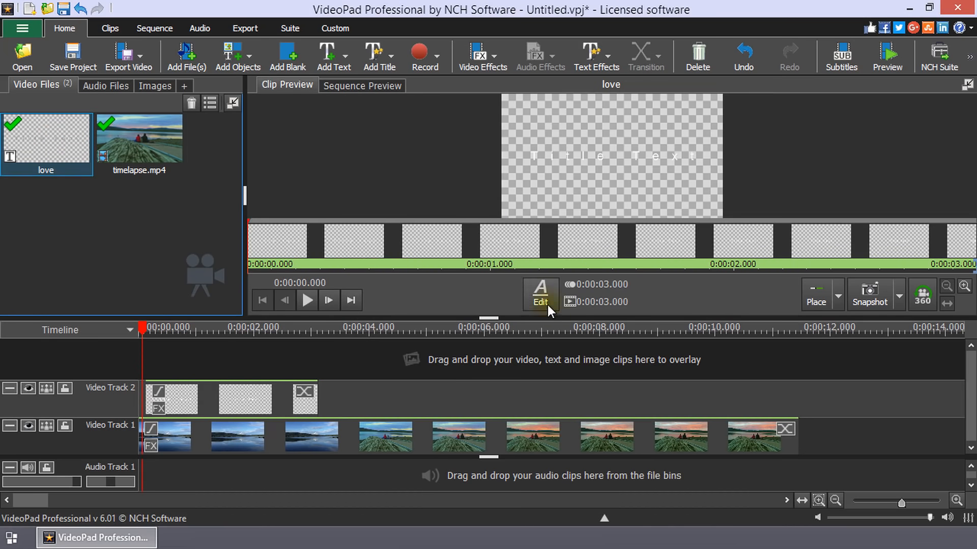
{"action": "left_click", "coordinate": [539, 293]}
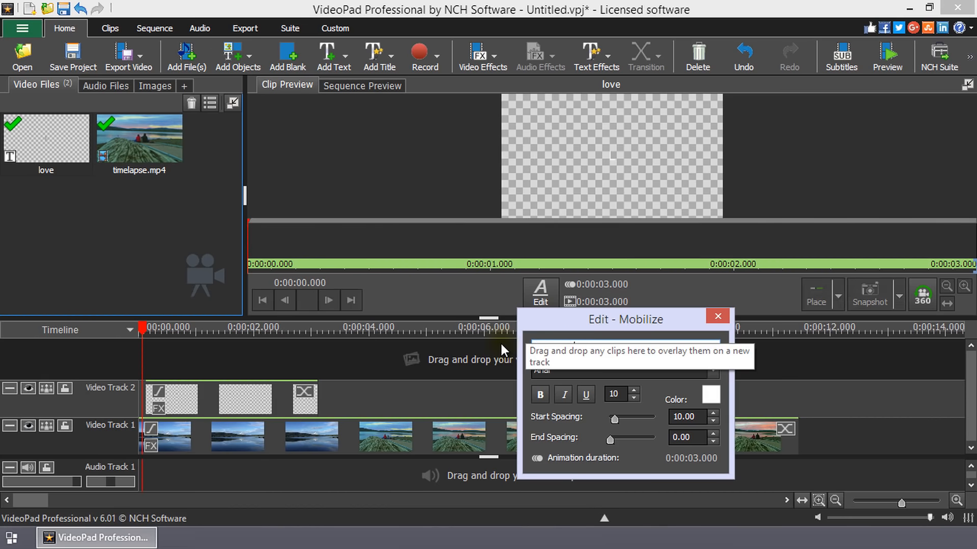
Enter LOVE MOVES as the Mobilize title text and move the dialog off the duration settings
{"action": "type", "text": "LOVE MOVES"}
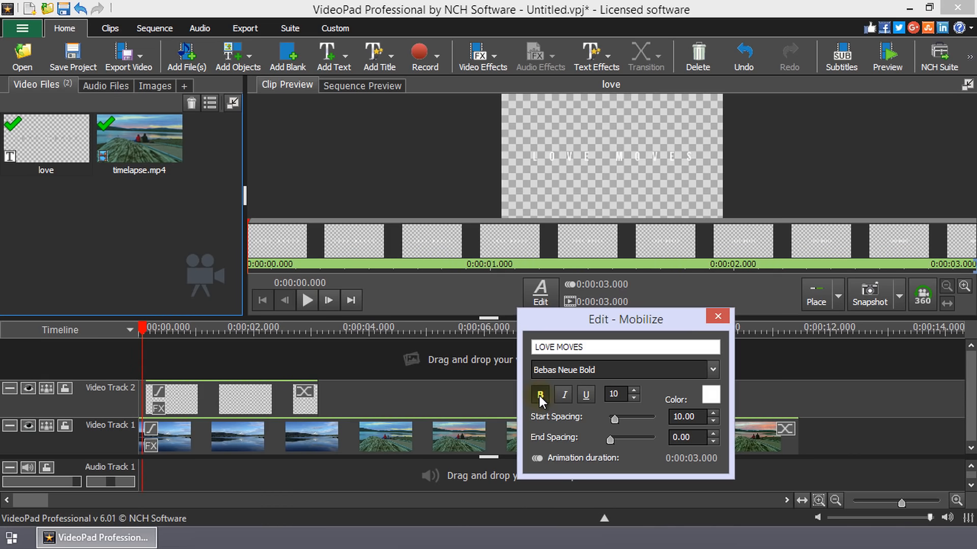
{"action": "left_click_drag", "start_coordinate": [626, 320], "coordinate": [387, 277]}
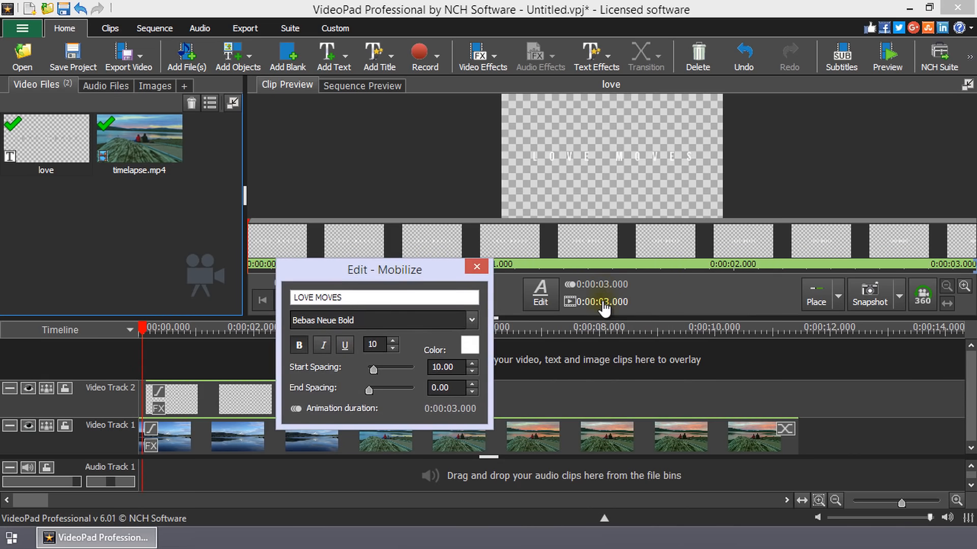
{"action": "mouse_move", "coordinate": [603, 302]}
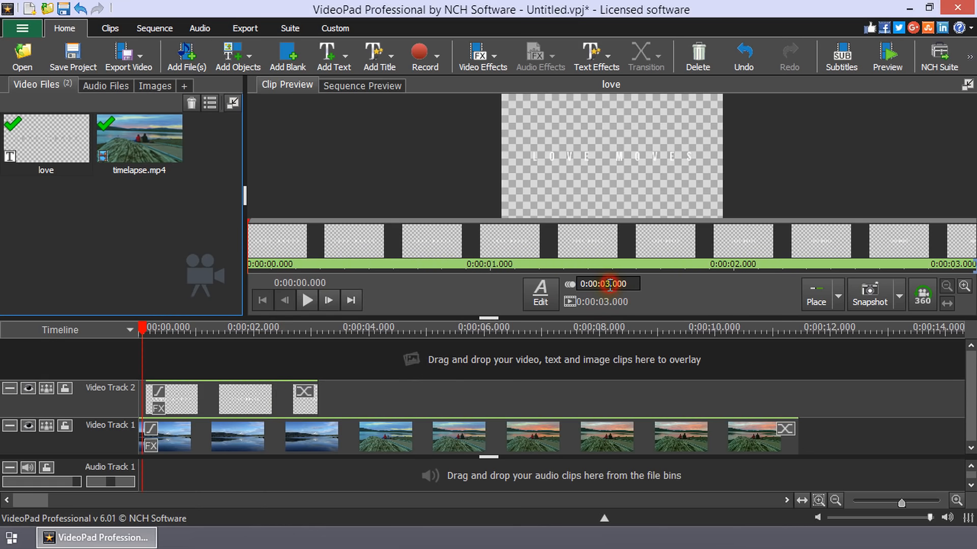
Set the love title's animation duration and clip duration both to 10 seconds
{"action": "left_click", "coordinate": [608, 284]}
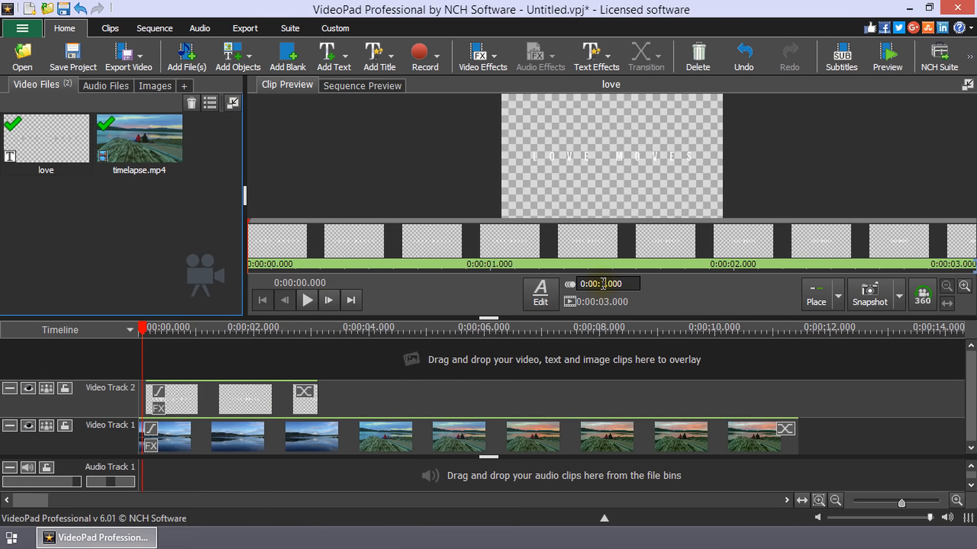
{"action": "left_click", "coordinate": [602, 301]}
{"action": "type", "text": "10"}
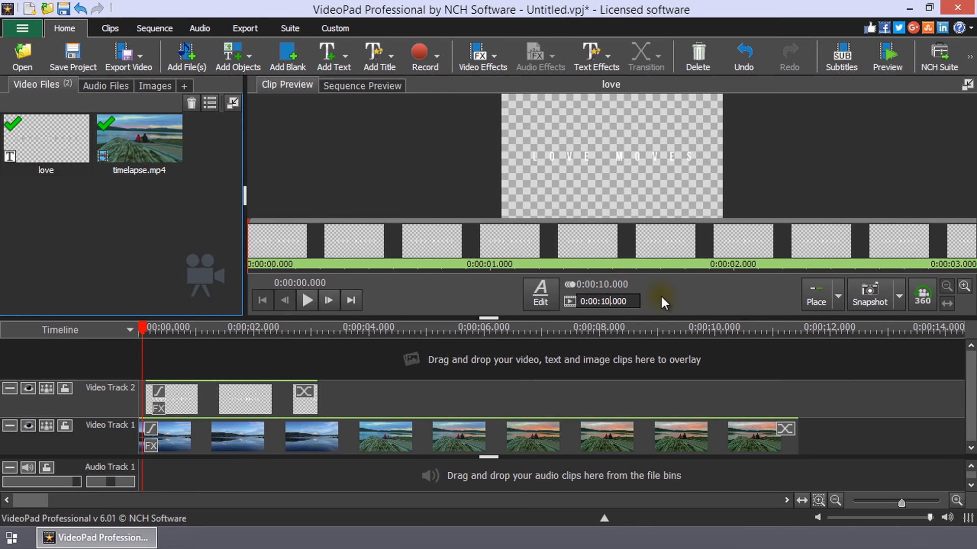
{"action": "left_click", "coordinate": [539, 293]}
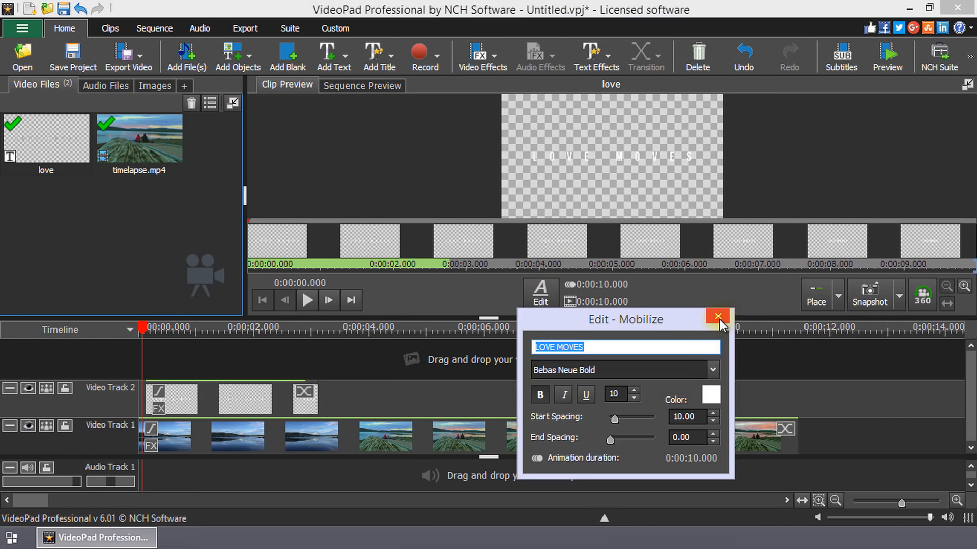
{"action": "left_click", "coordinate": [717, 316]}
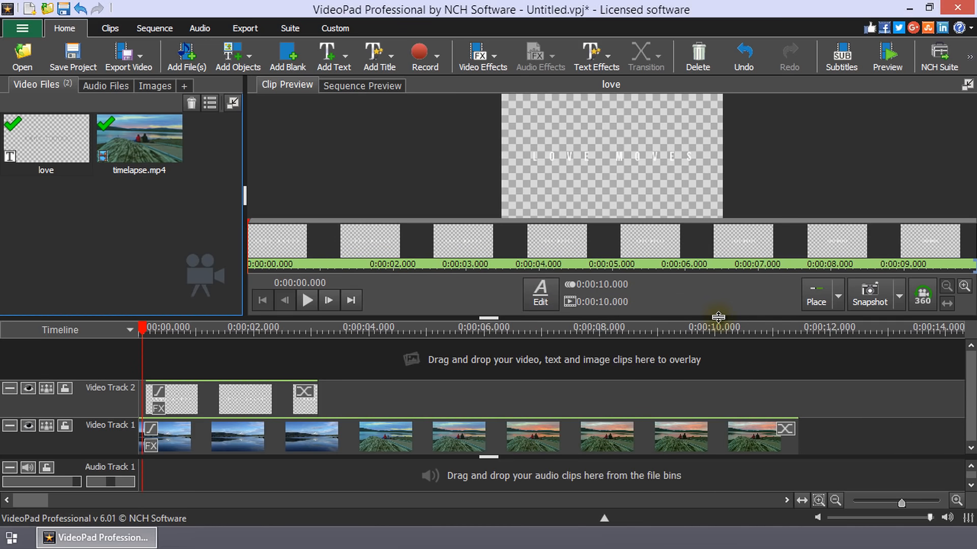
{"action": "mouse_move", "coordinate": [540, 294]}
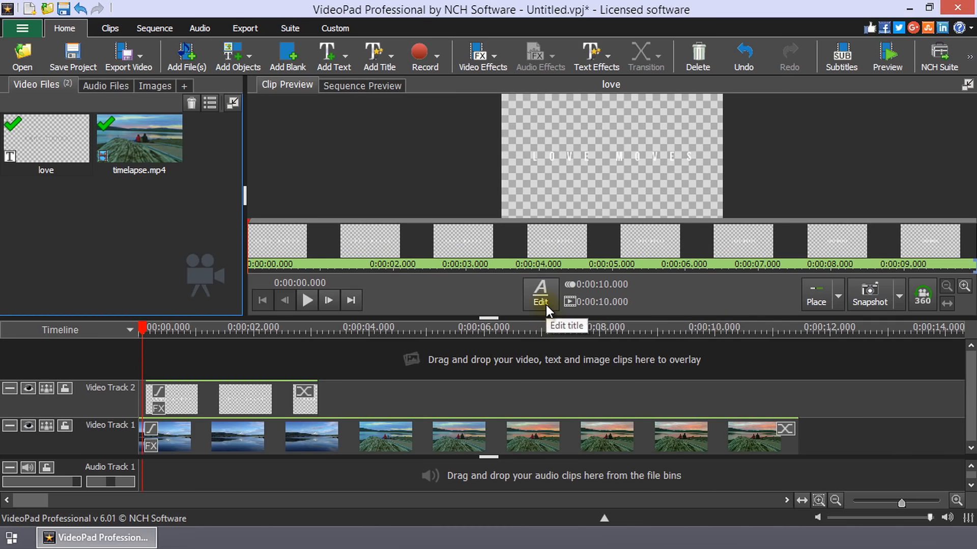
Check the Video Track 2 title's Edit settings: 10-second animation, clip still 3 seconds
{"action": "left_click", "coordinate": [46, 137]}
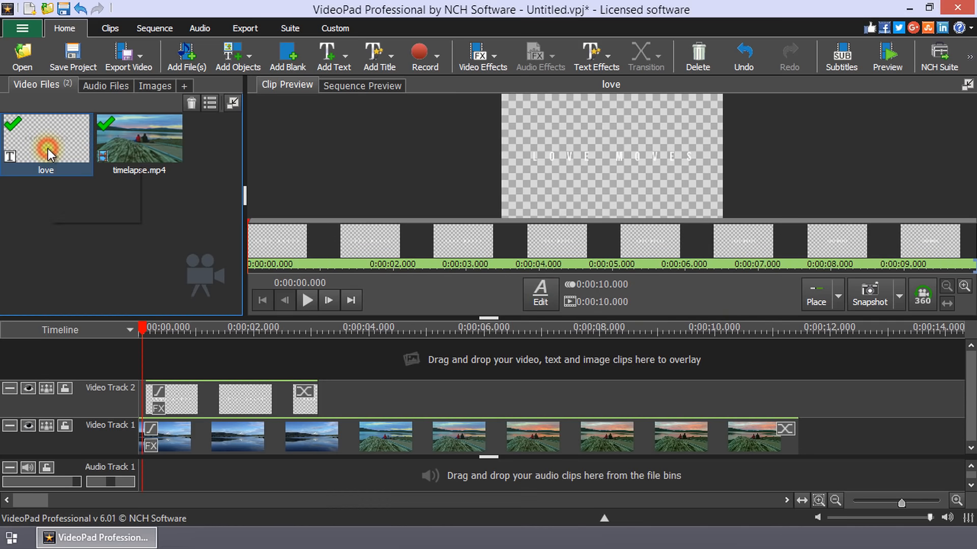
{"action": "mouse_move", "coordinate": [539, 294]}
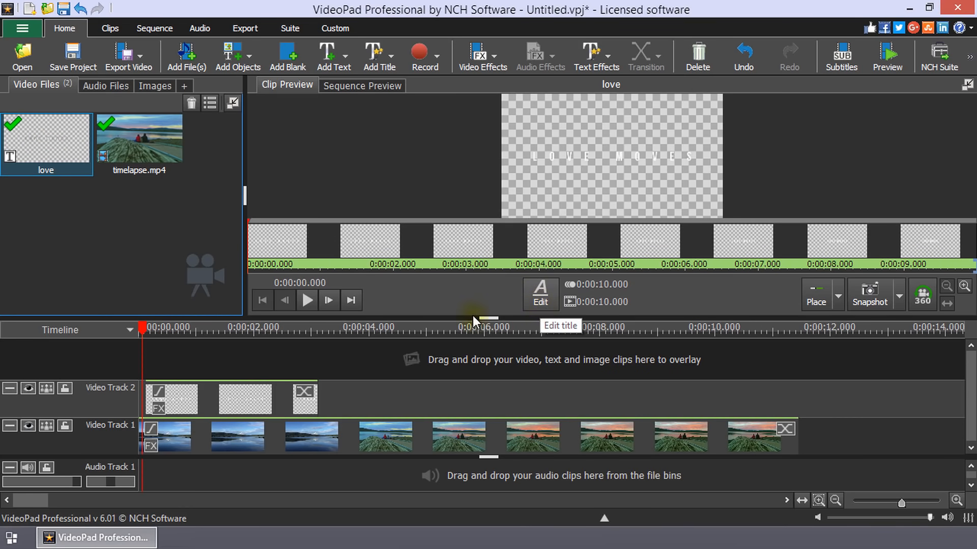
{"action": "left_click", "coordinate": [244, 398]}
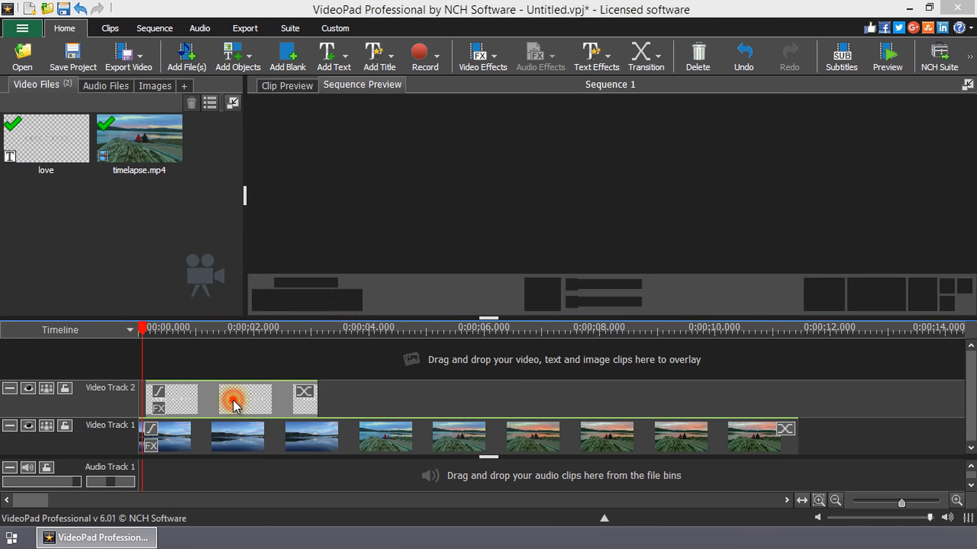
{"action": "double_click", "coordinate": [235, 399]}
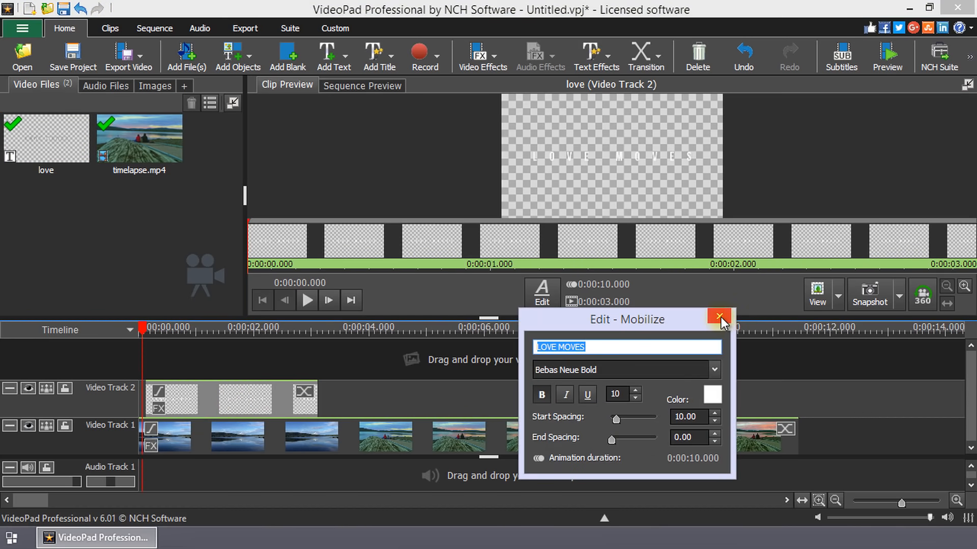
{"action": "left_click", "coordinate": [718, 317]}
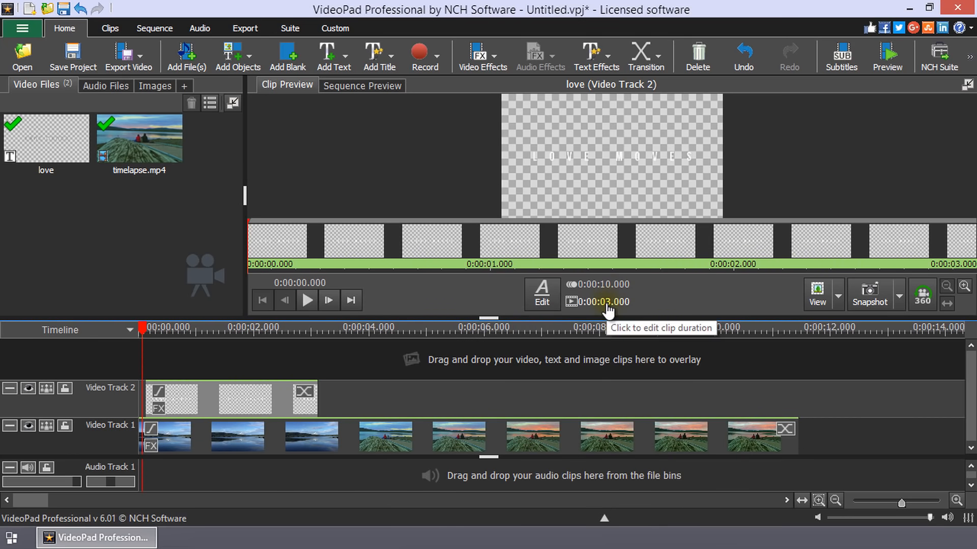
Stretch the title clip to the end of the landscape clips and preview LOVE MOVES over the lake
{"action": "left_click", "coordinate": [604, 302]}
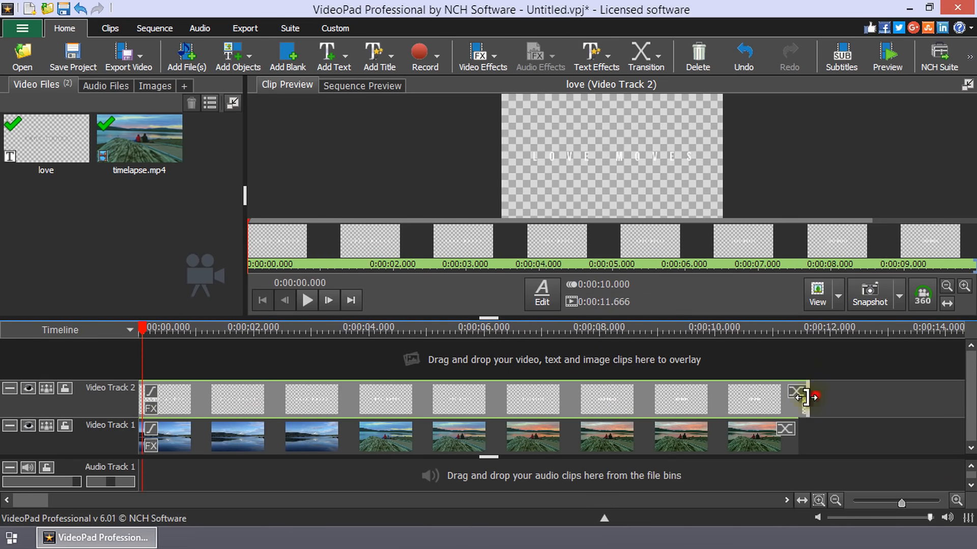
{"action": "left_click", "coordinate": [306, 300]}
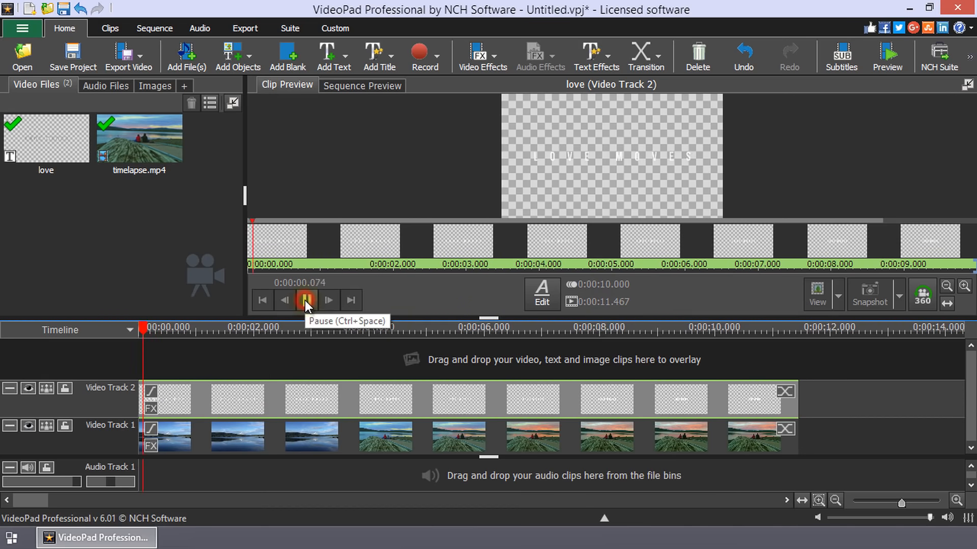
{"action": "left_click", "coordinate": [361, 86]}
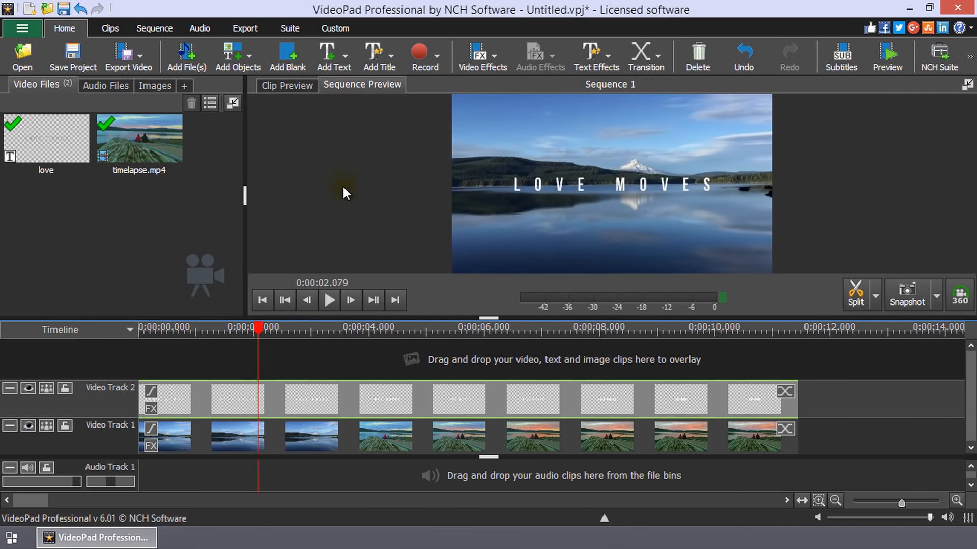